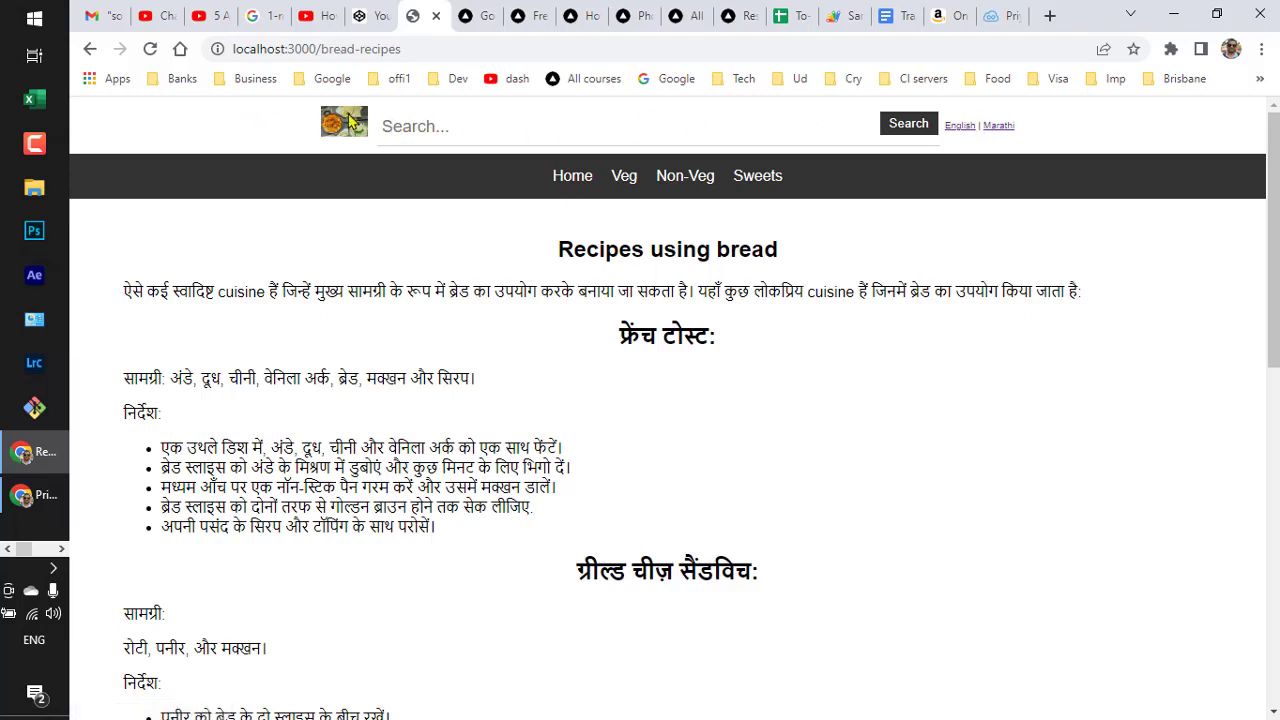
{"action": "mouse_move", "coordinate": [630, 426]}
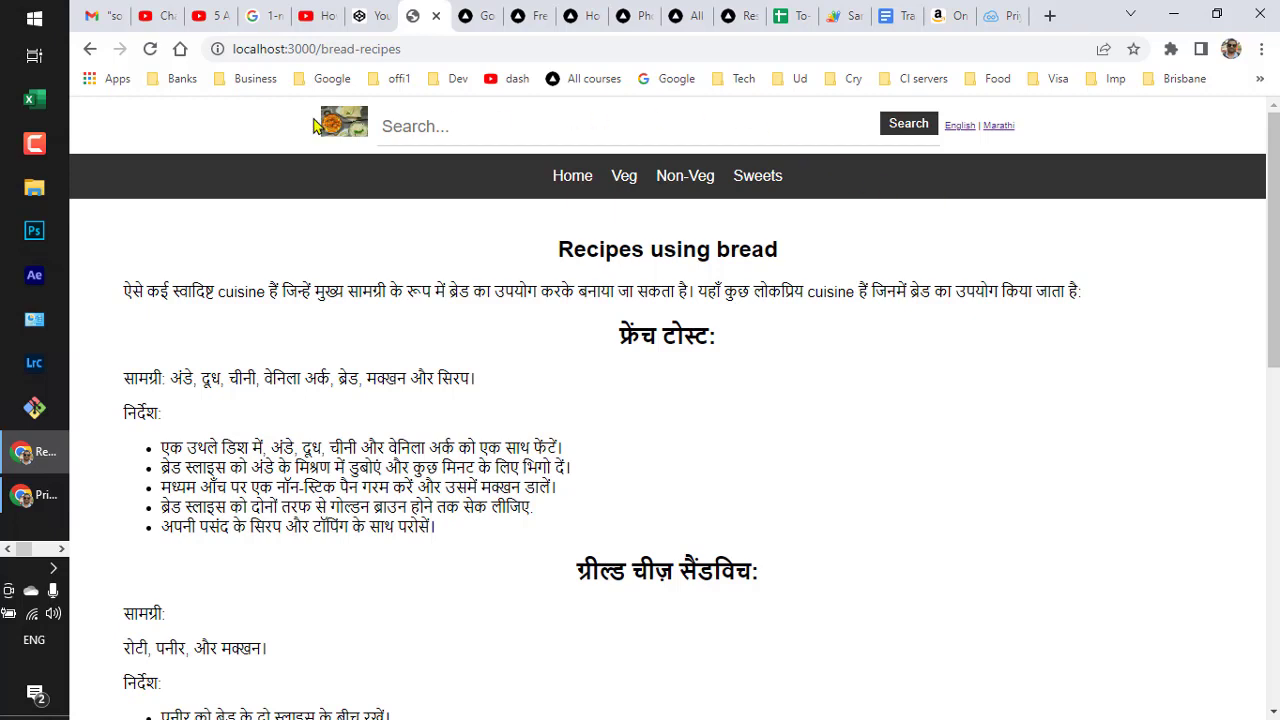
{"action": "mouse_move", "coordinate": [703, 347]}
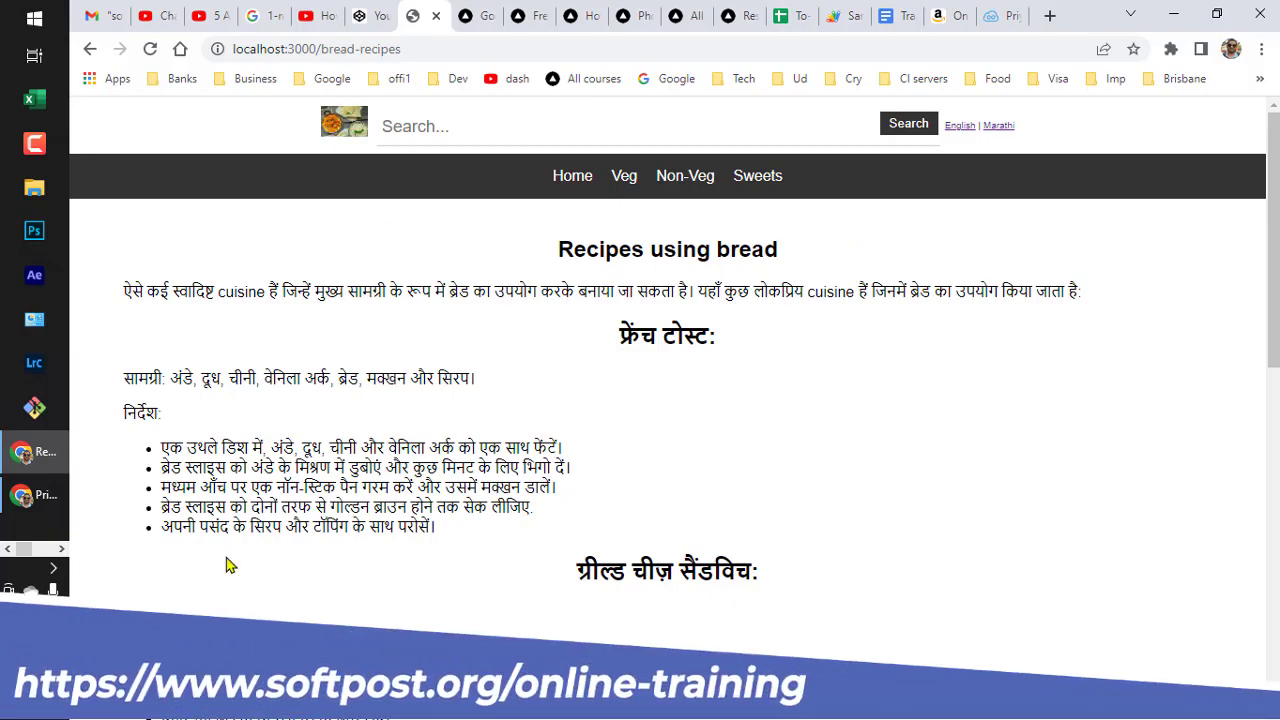
Scroll through and select markup in HtmlHead.js, then open NewLayout.js from the Explorer
{"action": "scroll", "scroll_direction": "down", "scroll_amount": 3}
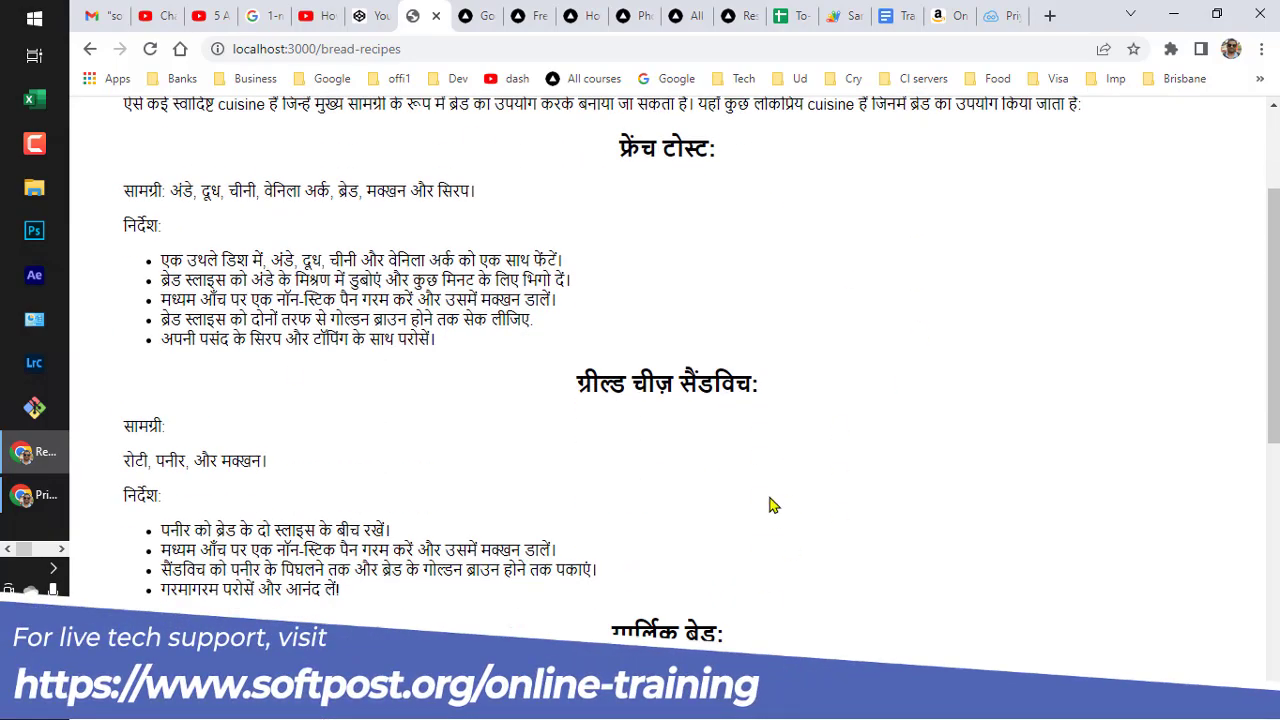
{"action": "scroll", "scroll_direction": "down", "scroll_amount": 3}
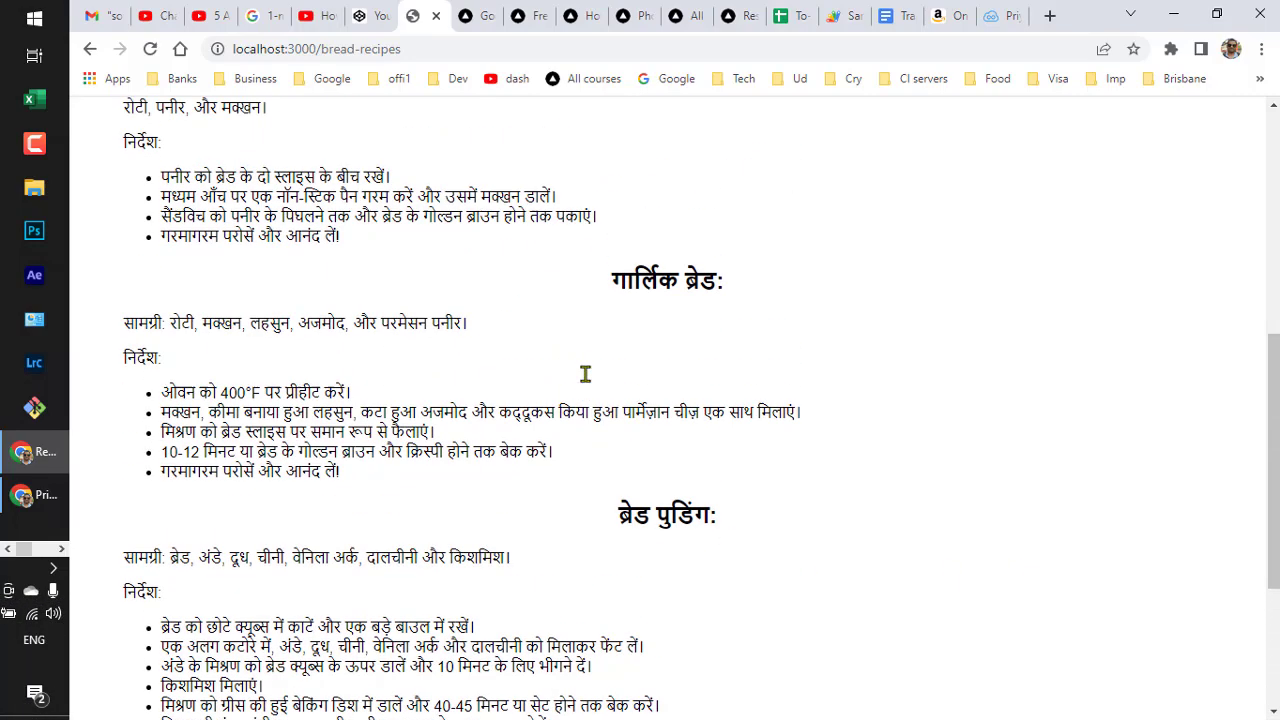
{"action": "scroll", "scroll_direction": "up", "scroll_amount": 3}
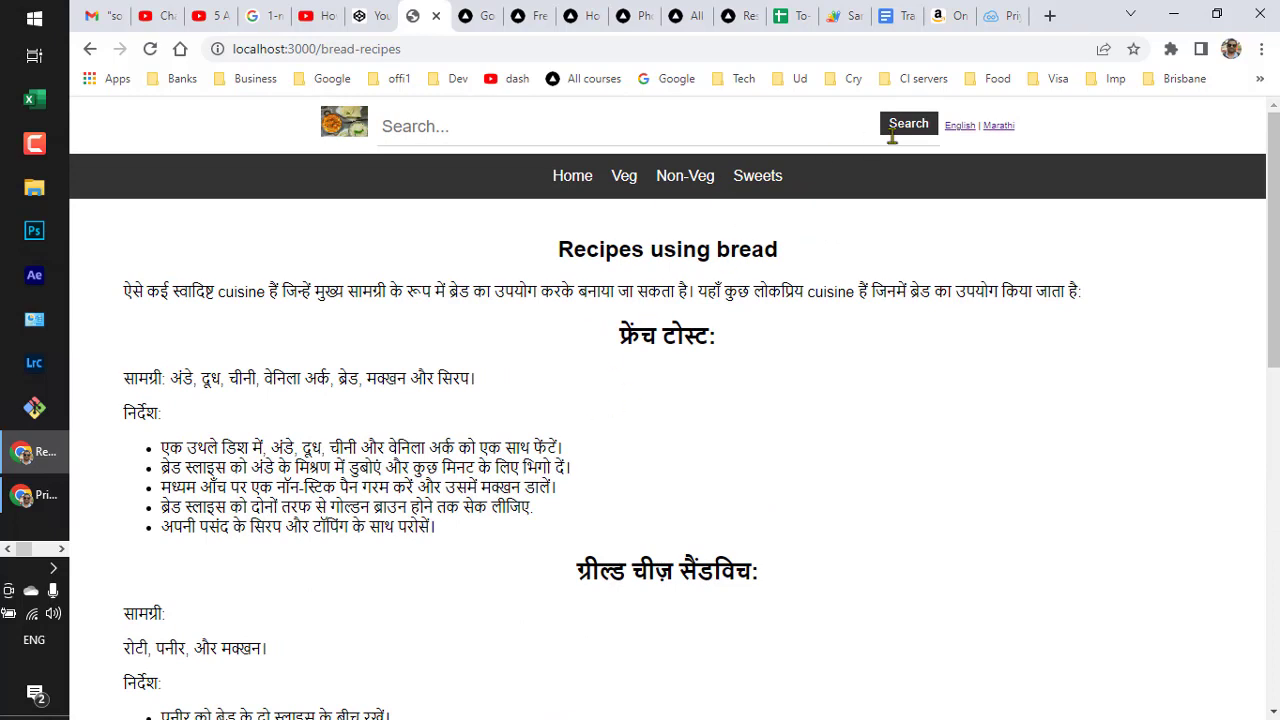
{"action": "mouse_move", "coordinate": [880, 499]}
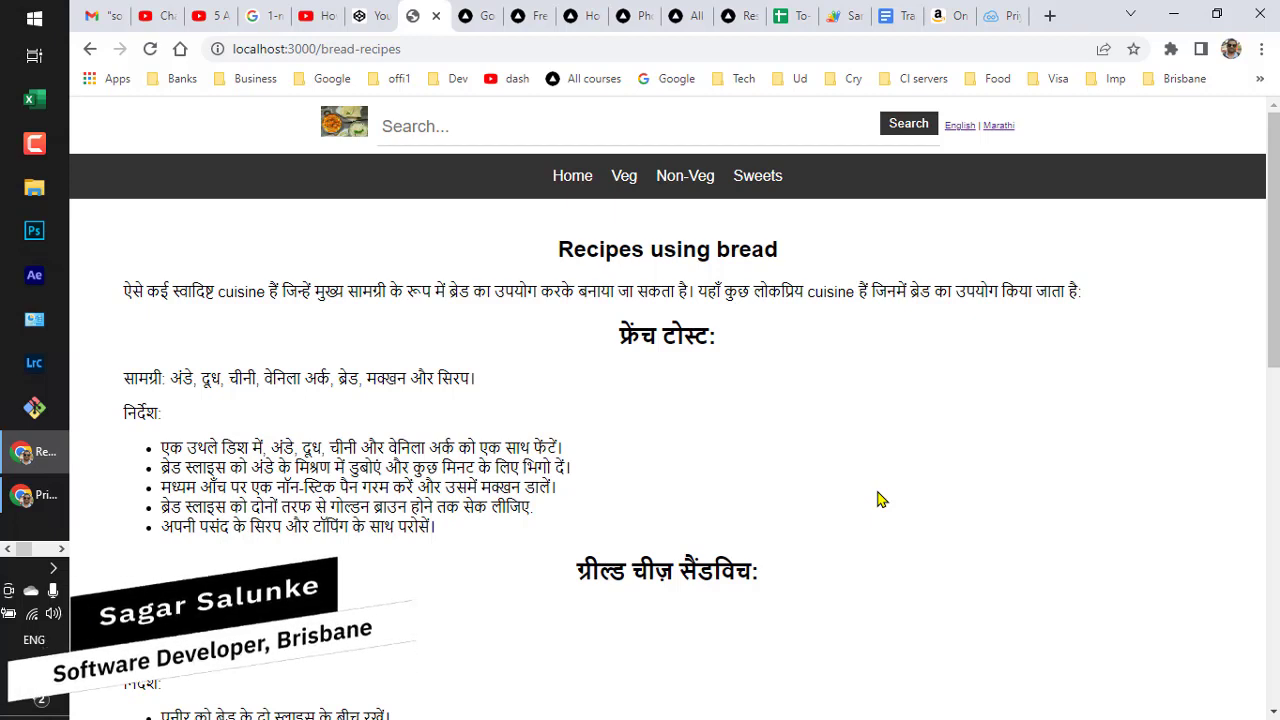
{"action": "mouse_move", "coordinate": [435, 398]}
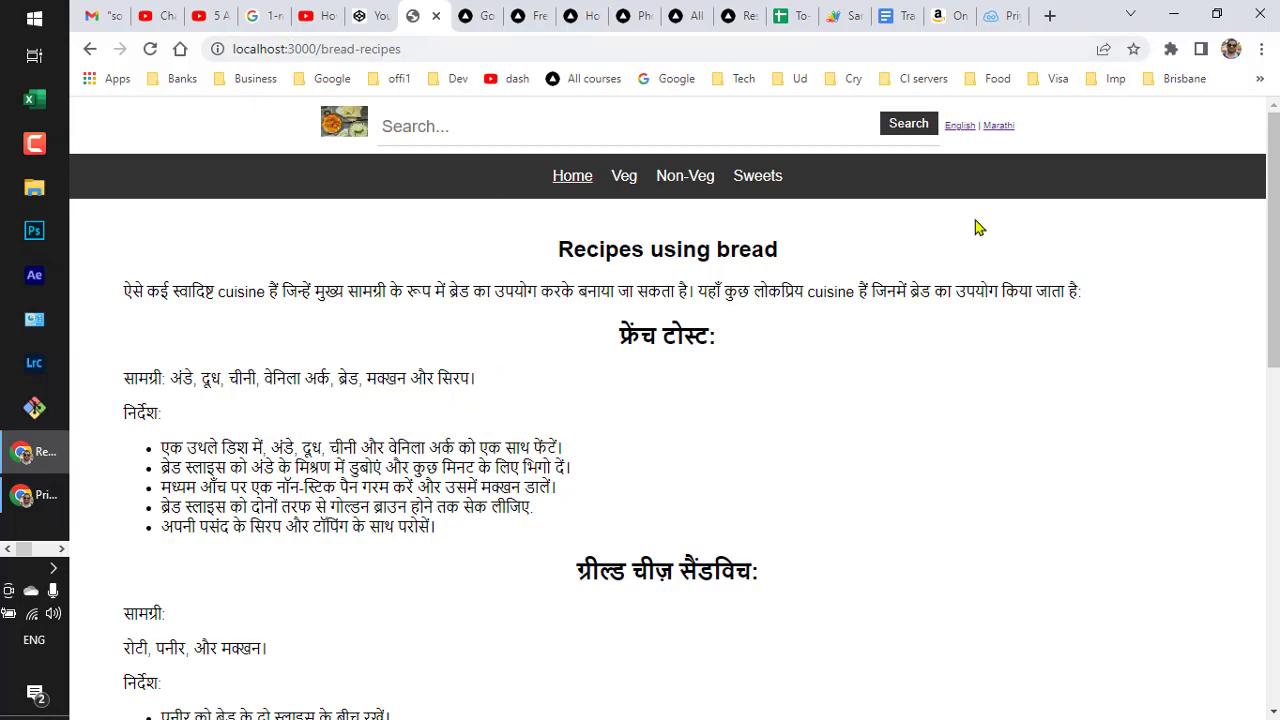
{"action": "scroll", "scroll_direction": "down", "scroll_amount": 3}
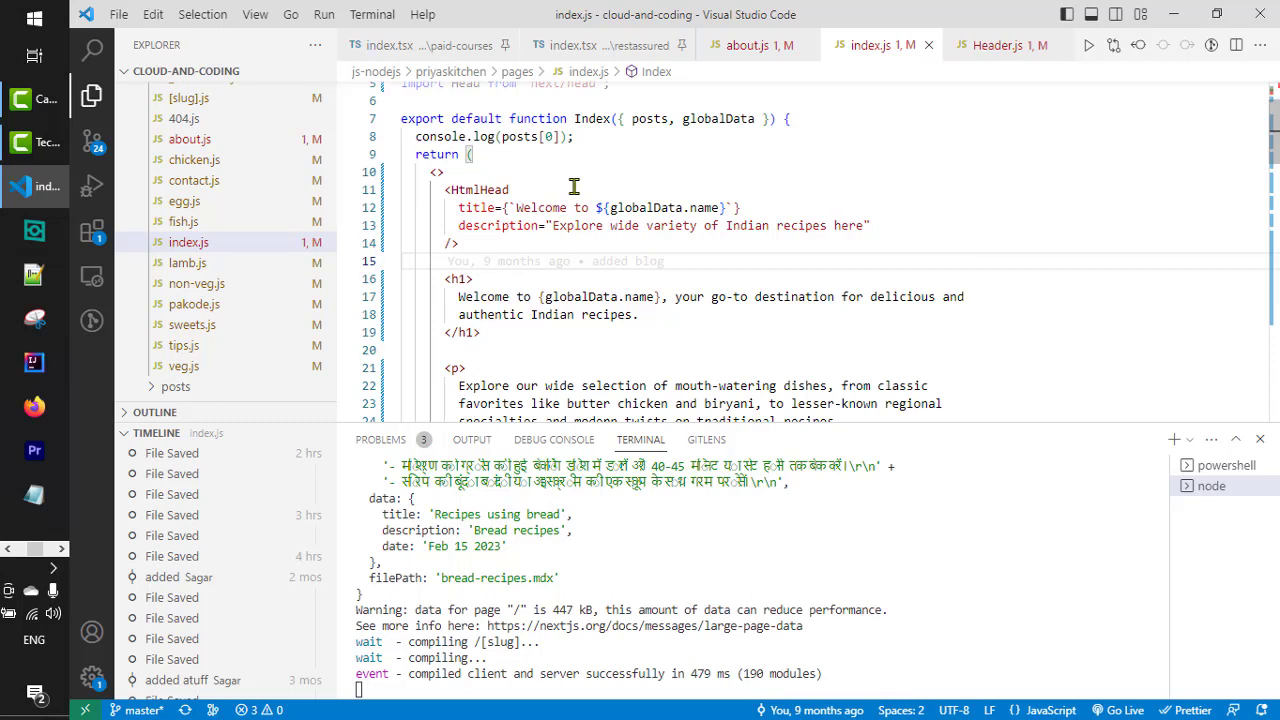
{"action": "mouse_move", "coordinate": [584, 296]}
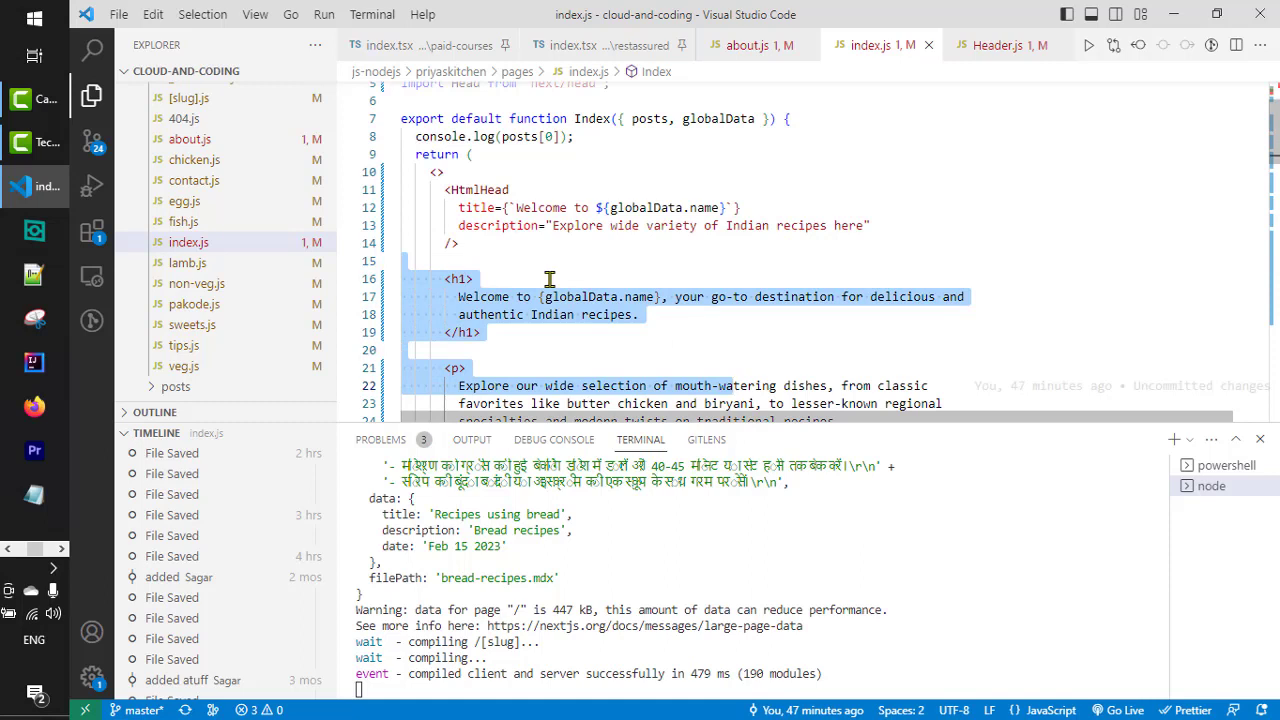
{"action": "left_click", "coordinate": [541, 261]}
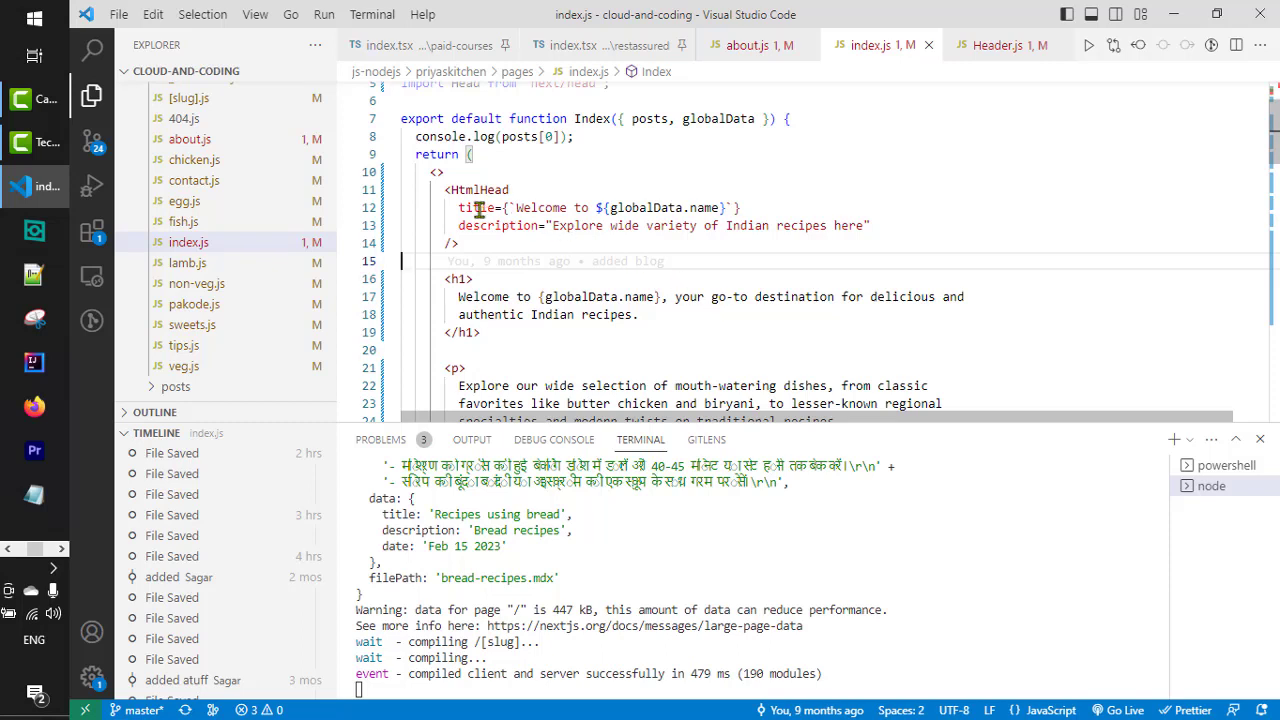
{"action": "left_click_drag", "start_coordinate": [458, 207], "coordinate": [724, 225]}
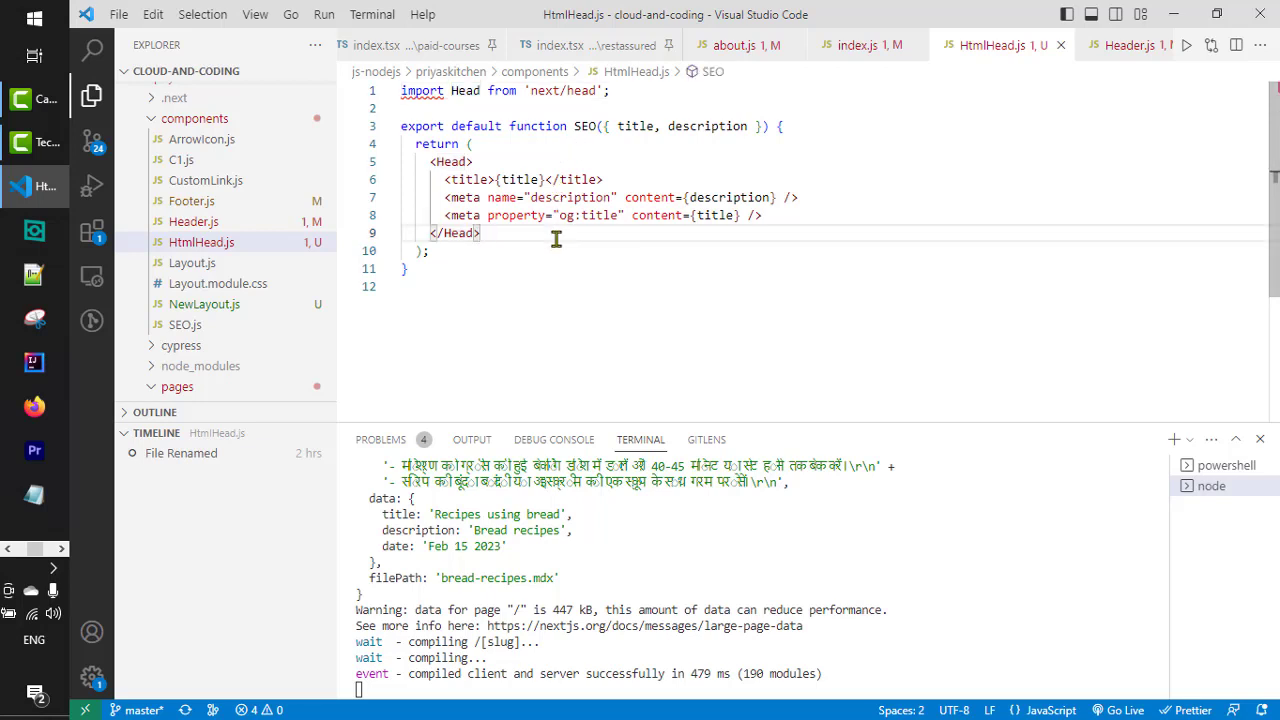
{"action": "mouse_move", "coordinate": [425, 178]}
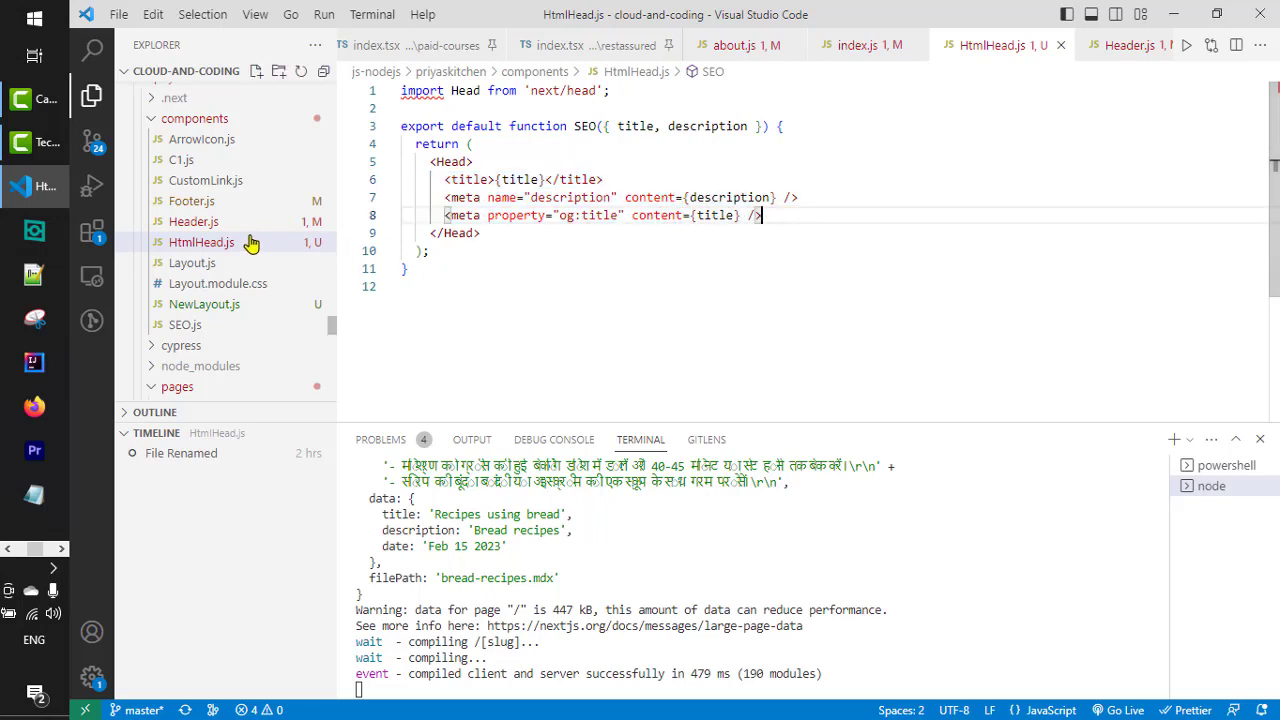
{"action": "mouse_move", "coordinate": [657, 215]}
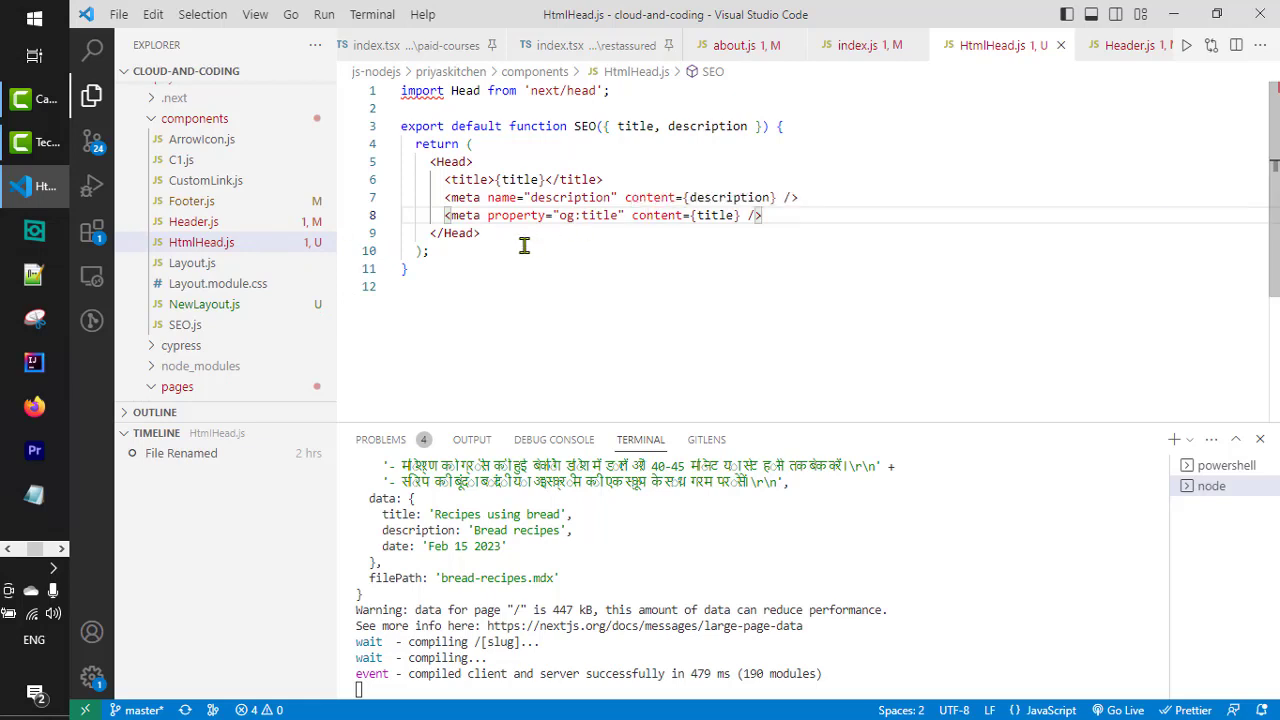
{"action": "mouse_move", "coordinate": [204, 304]}
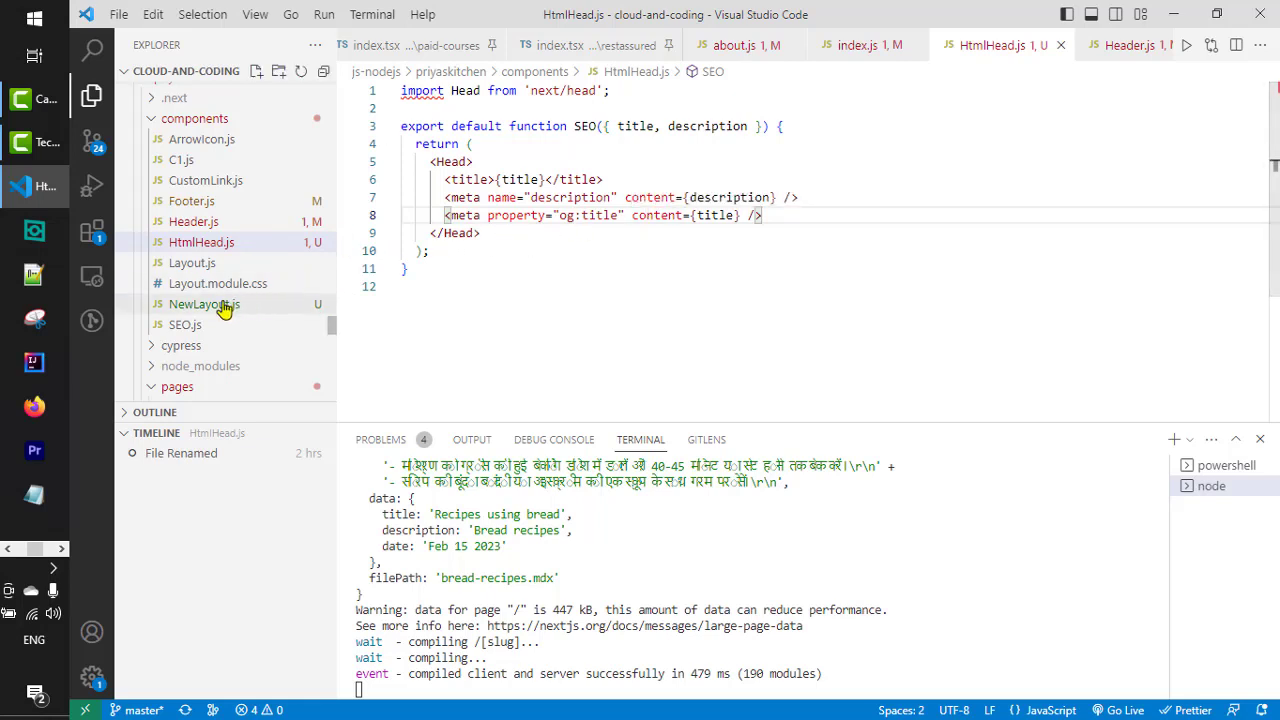
{"action": "mouse_move", "coordinate": [204, 304]}
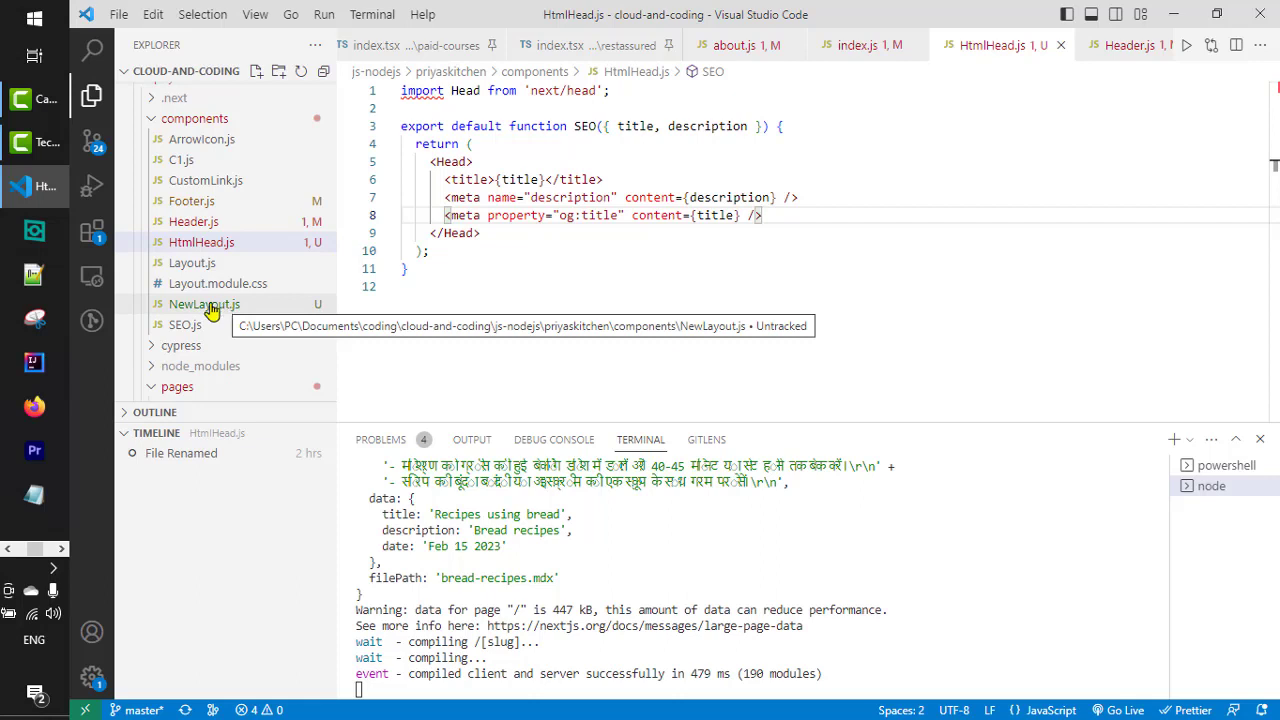
{"action": "left_click", "coordinate": [204, 304]}
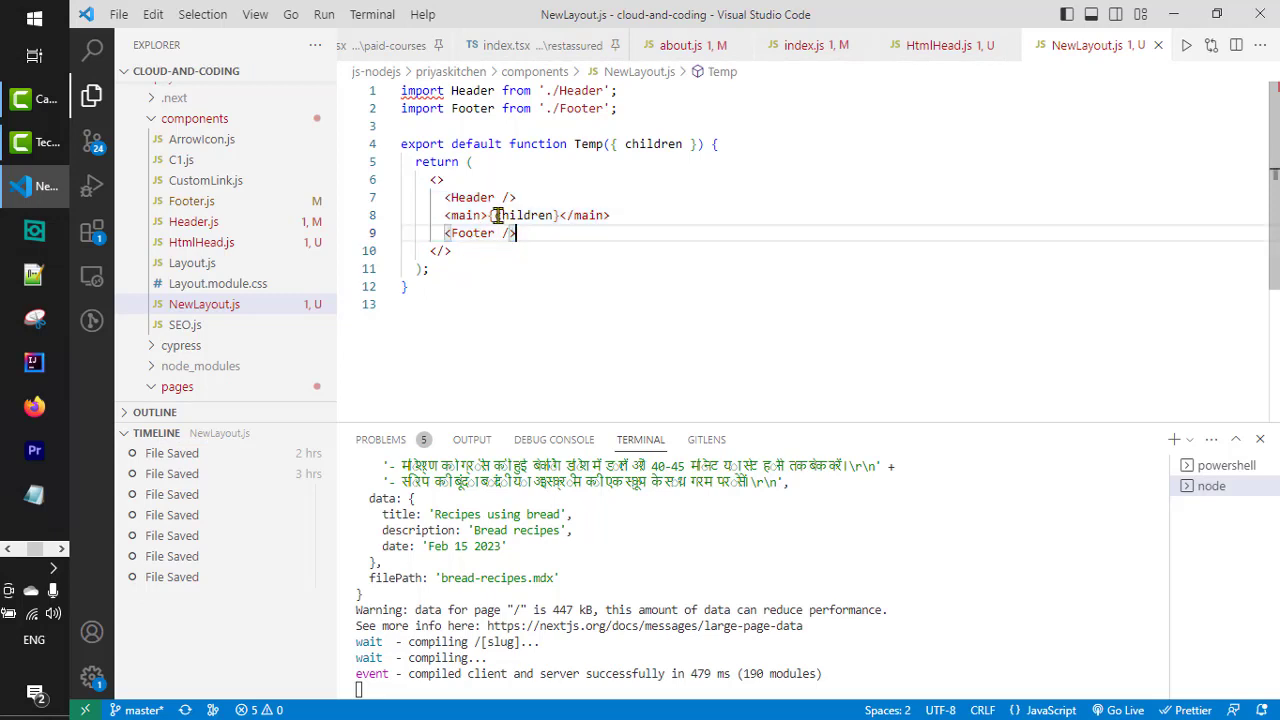
Highlight children and main in NewLayout.js, then go to Header's definition in Header.js
{"action": "double_click", "coordinate": [524, 215]}
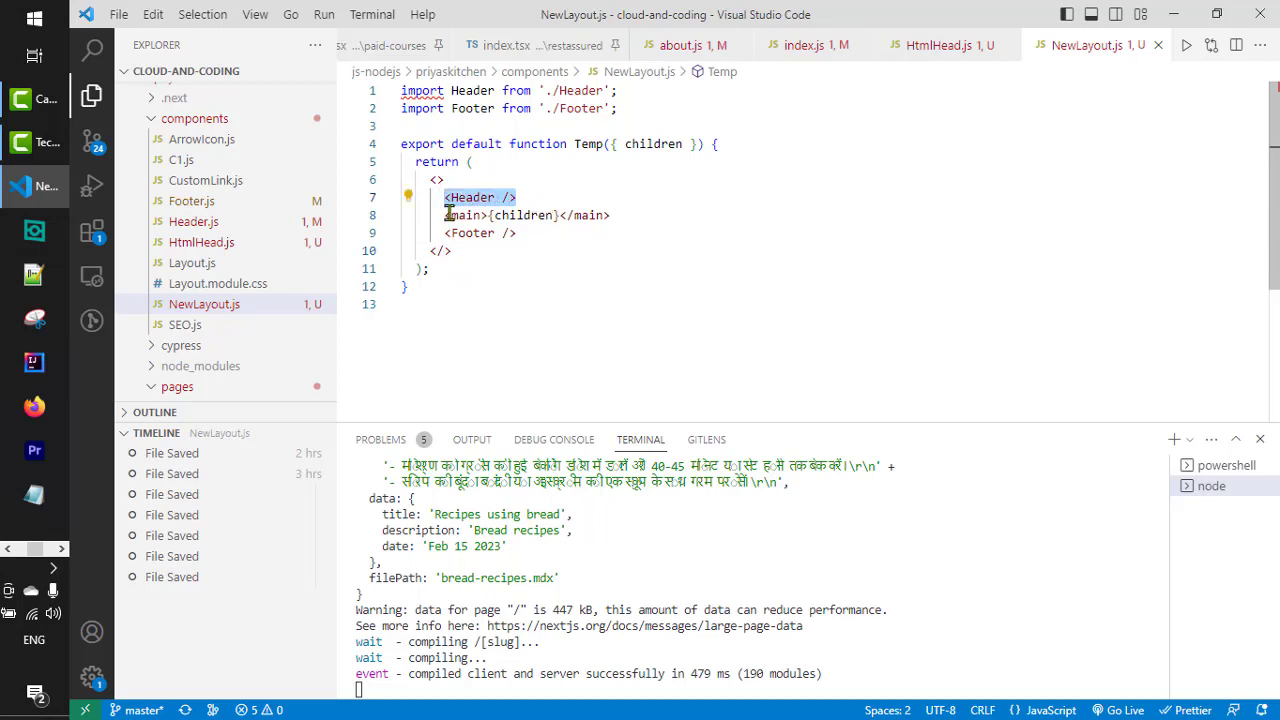
{"action": "double_click", "coordinate": [522, 215]}
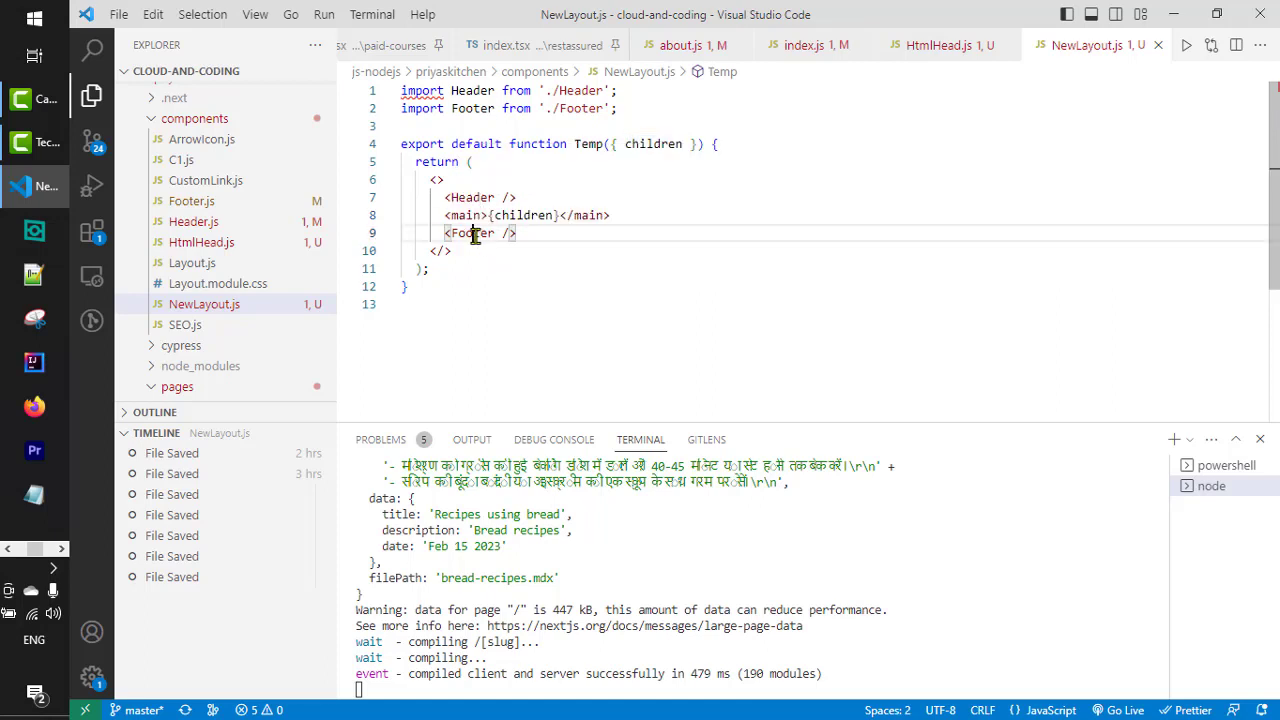
{"action": "mouse_move", "coordinate": [470, 197]}
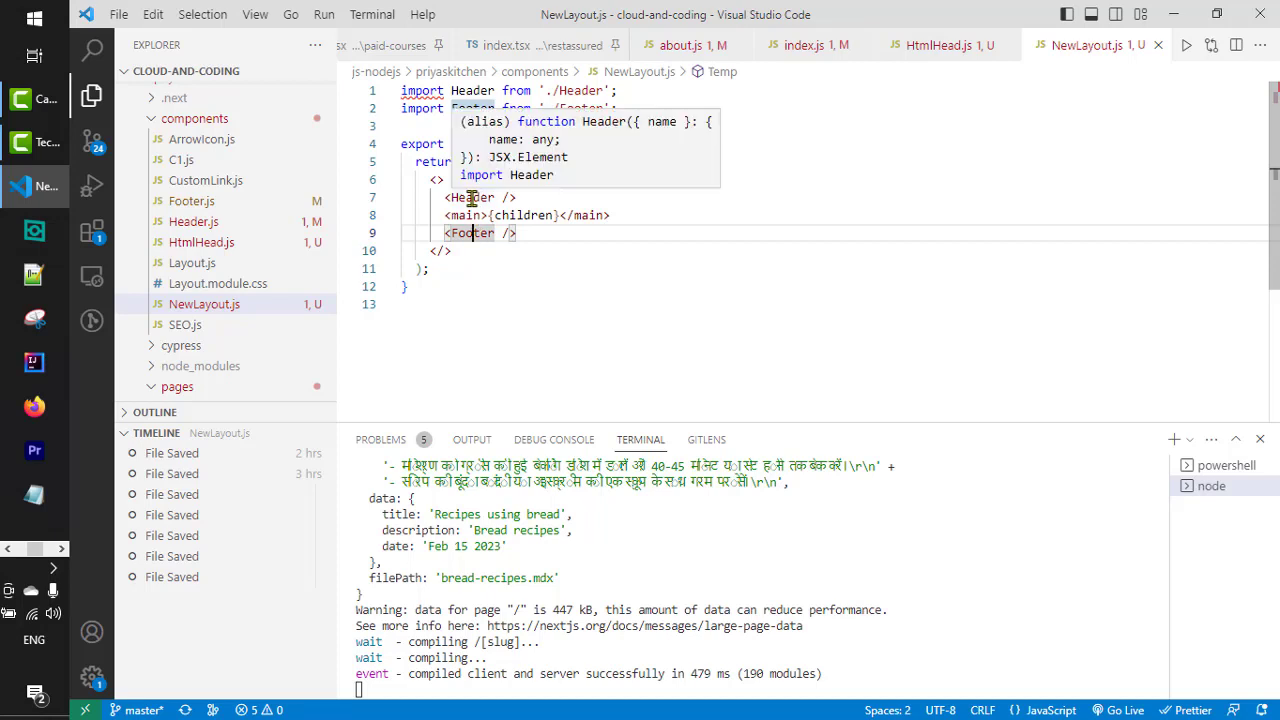
{"action": "left_click", "coordinate": [193, 221]}
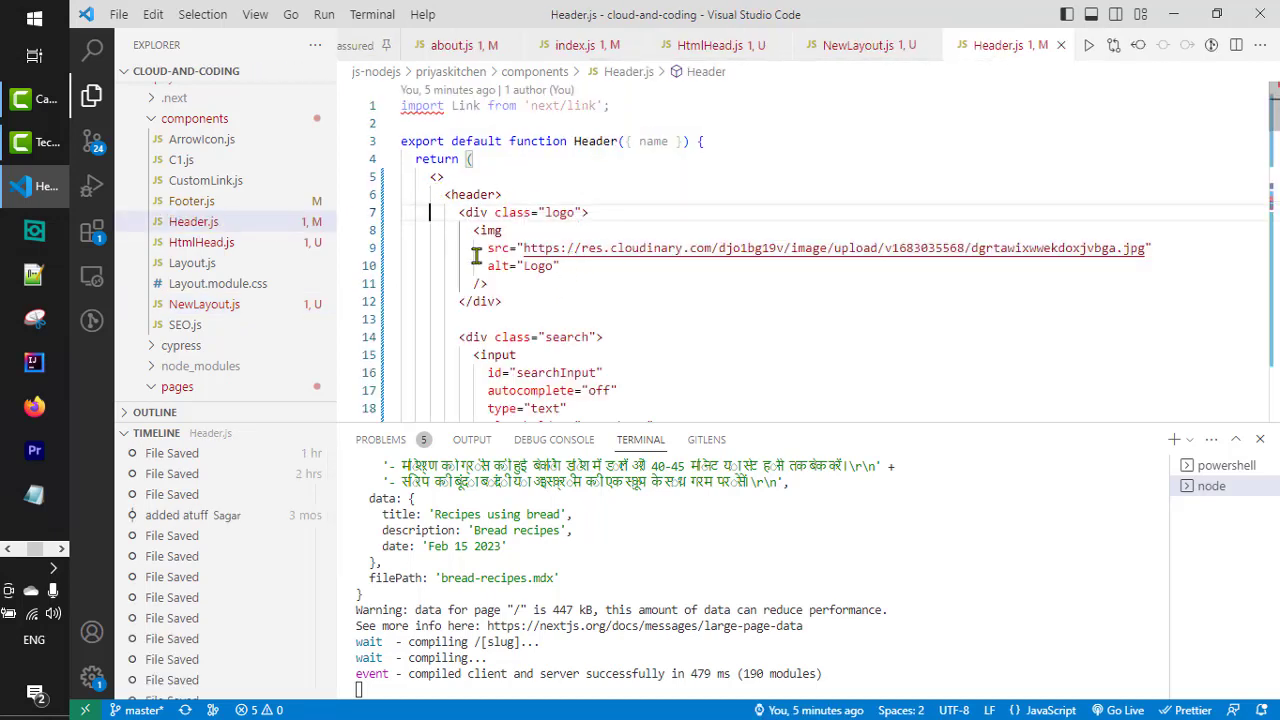
Scroll through NewLayout's Header, children and Footer wrapper, then return to index.js
{"action": "scroll", "scroll_direction": "down", "scroll_amount": 3}
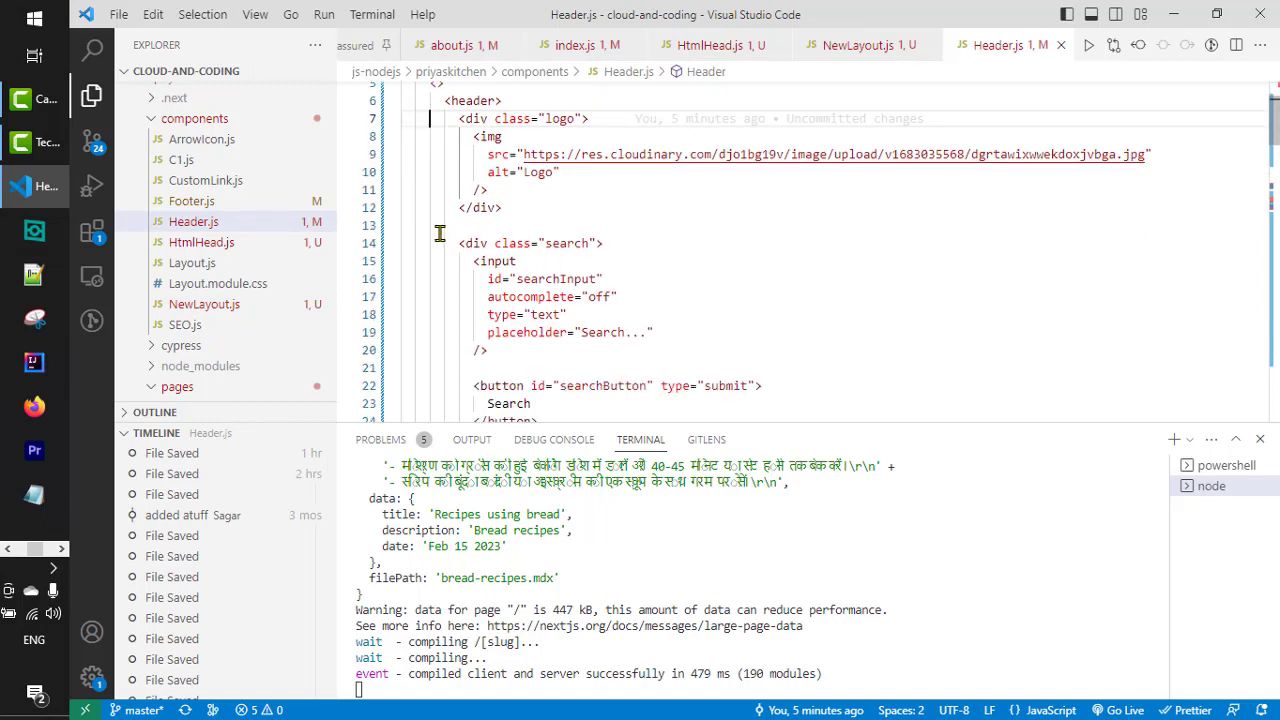
{"action": "scroll", "scroll_direction": "down", "scroll_amount": 3}
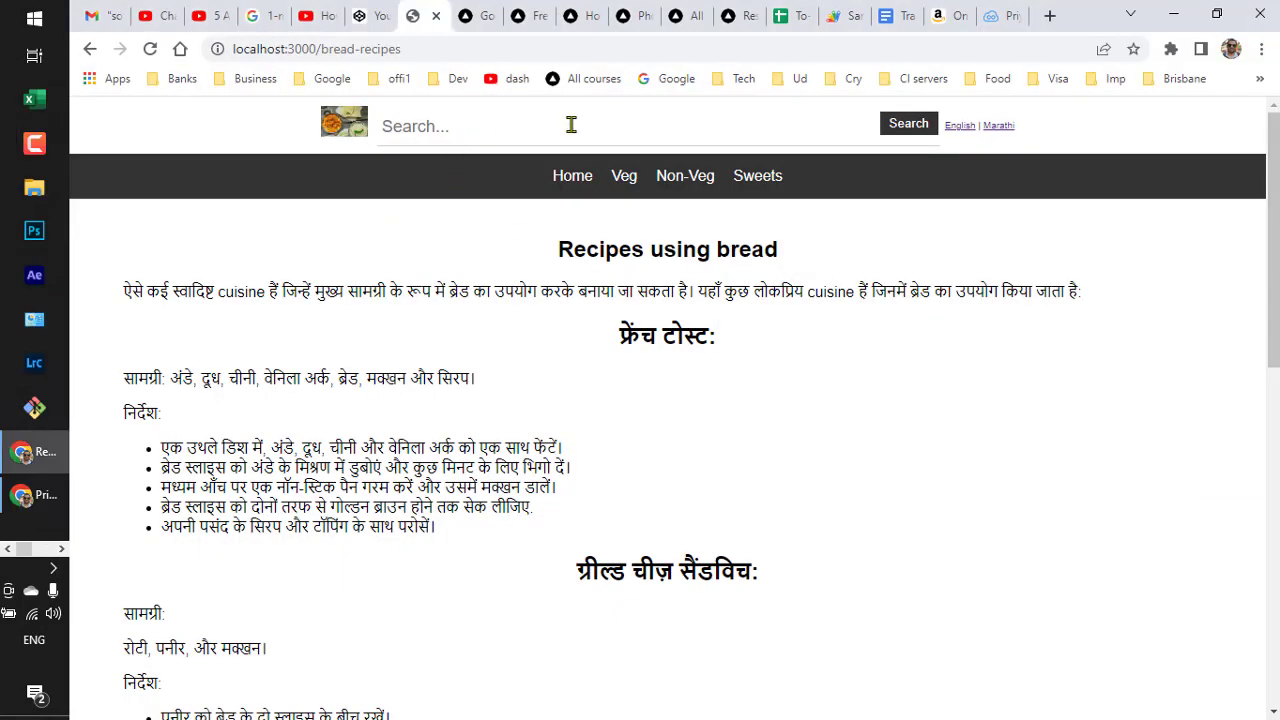
{"action": "mouse_move", "coordinate": [490, 168]}
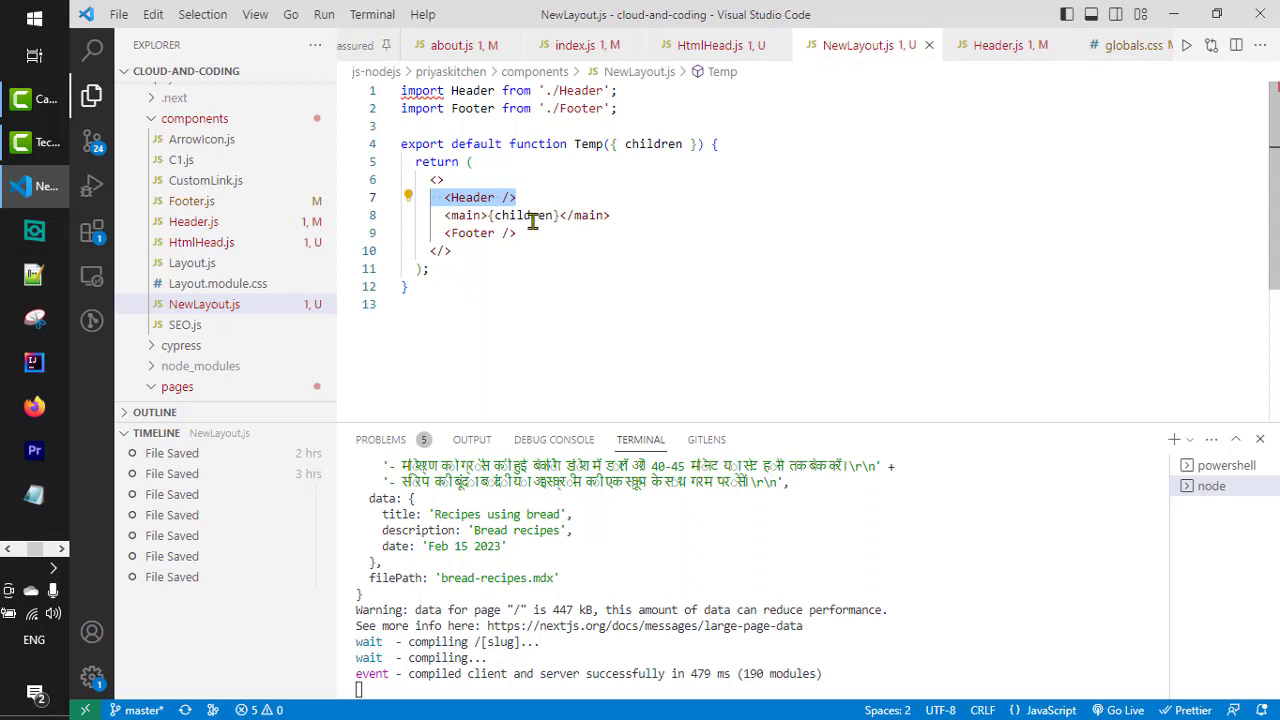
{"action": "mouse_move", "coordinate": [525, 215]}
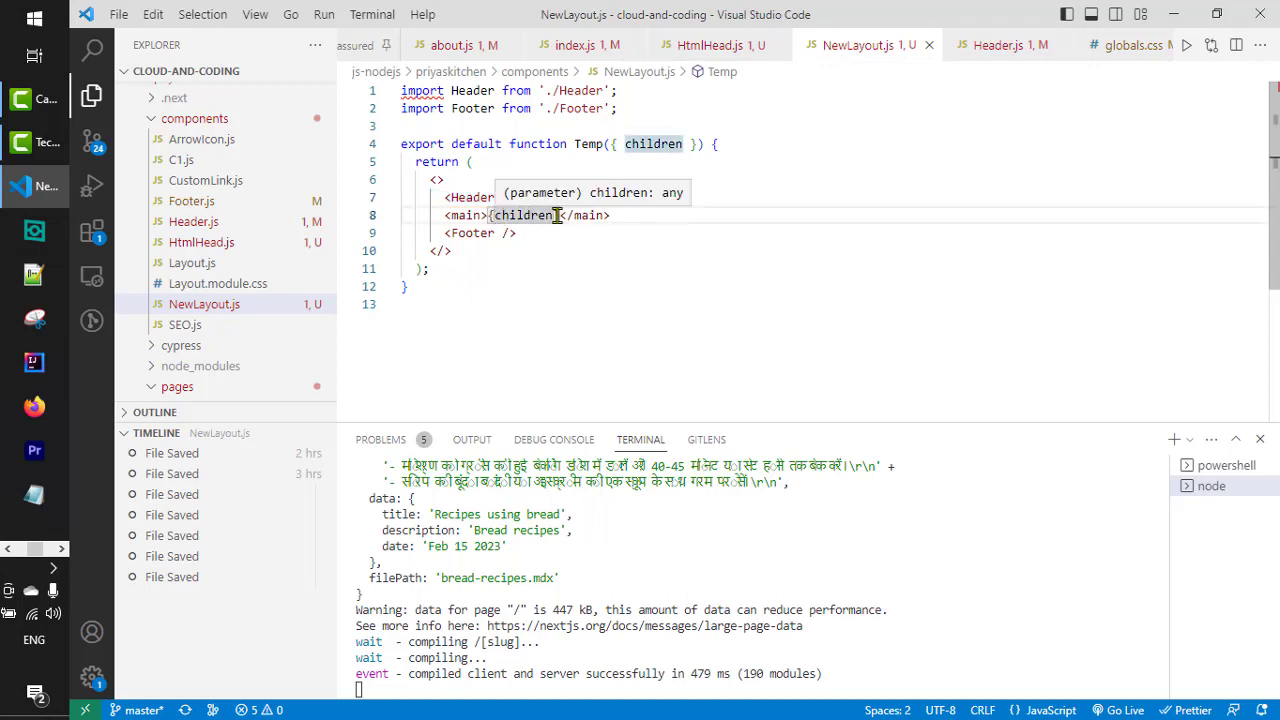
{"action": "mouse_move", "coordinate": [653, 143]}
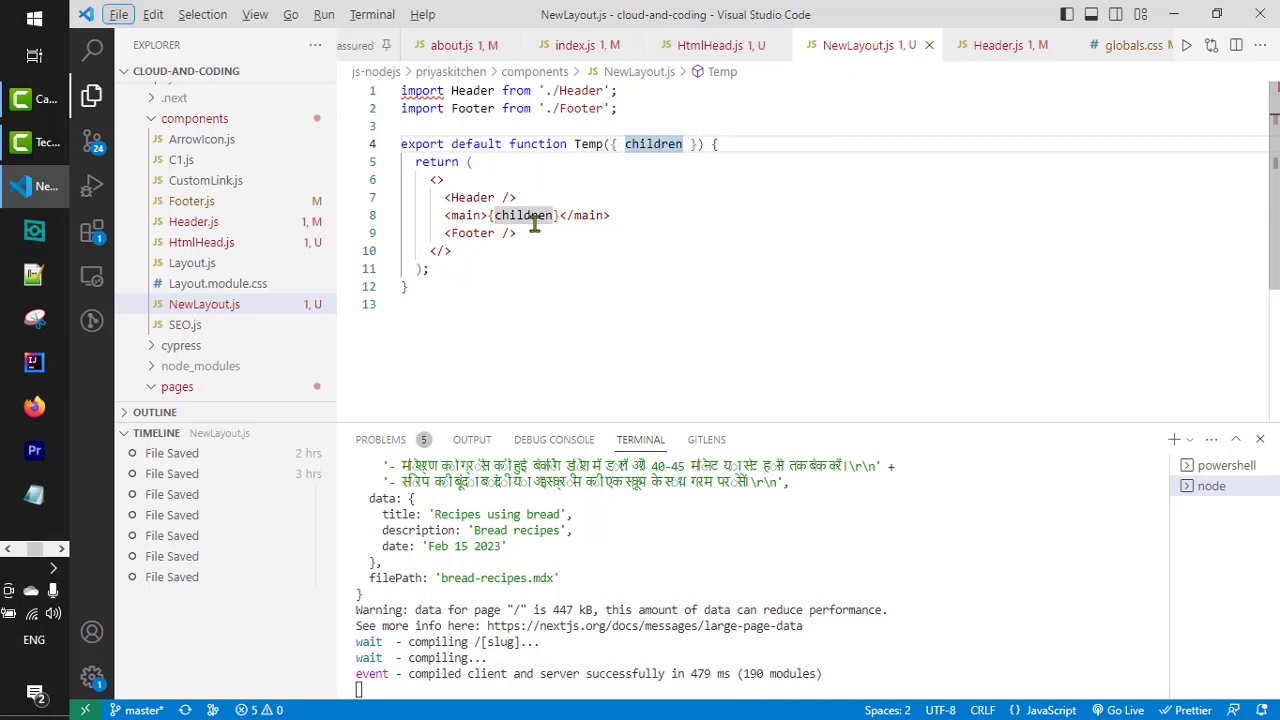
{"action": "key", "text": "alt+tab"}
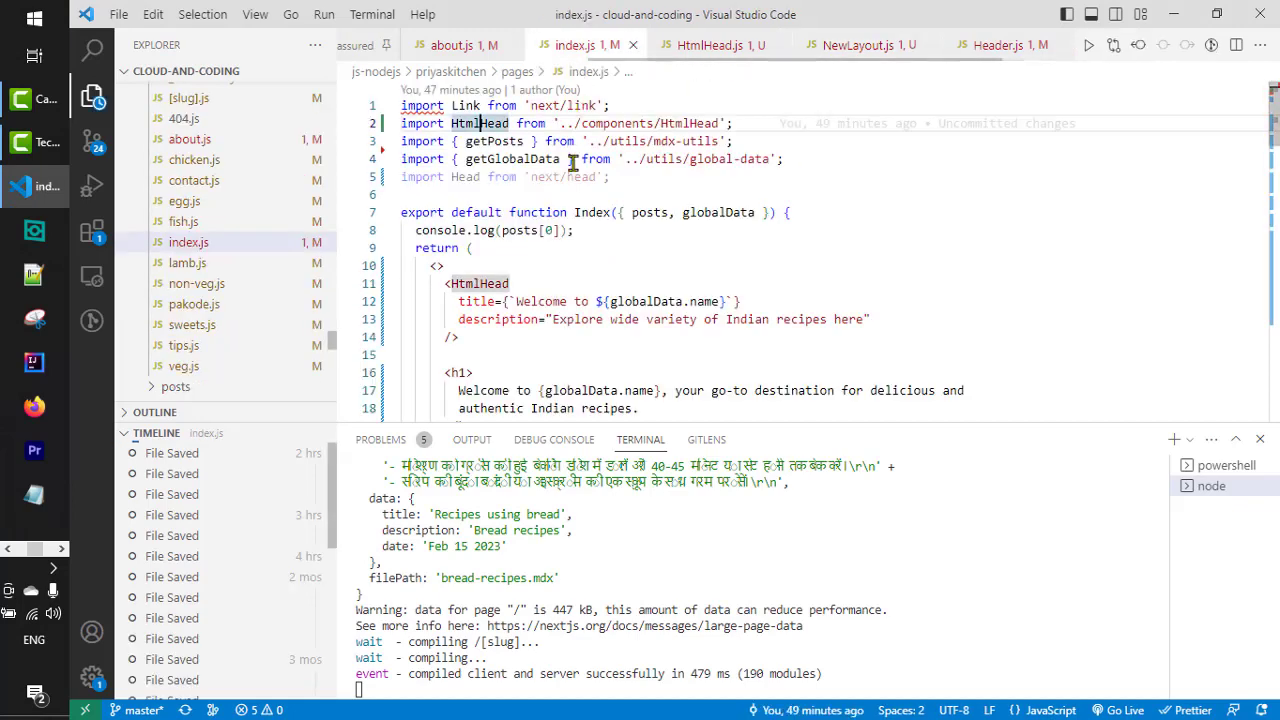
Scroll down through Footer.js to review its social links markup
{"action": "scroll", "scroll_direction": "down", "scroll_amount": 3}
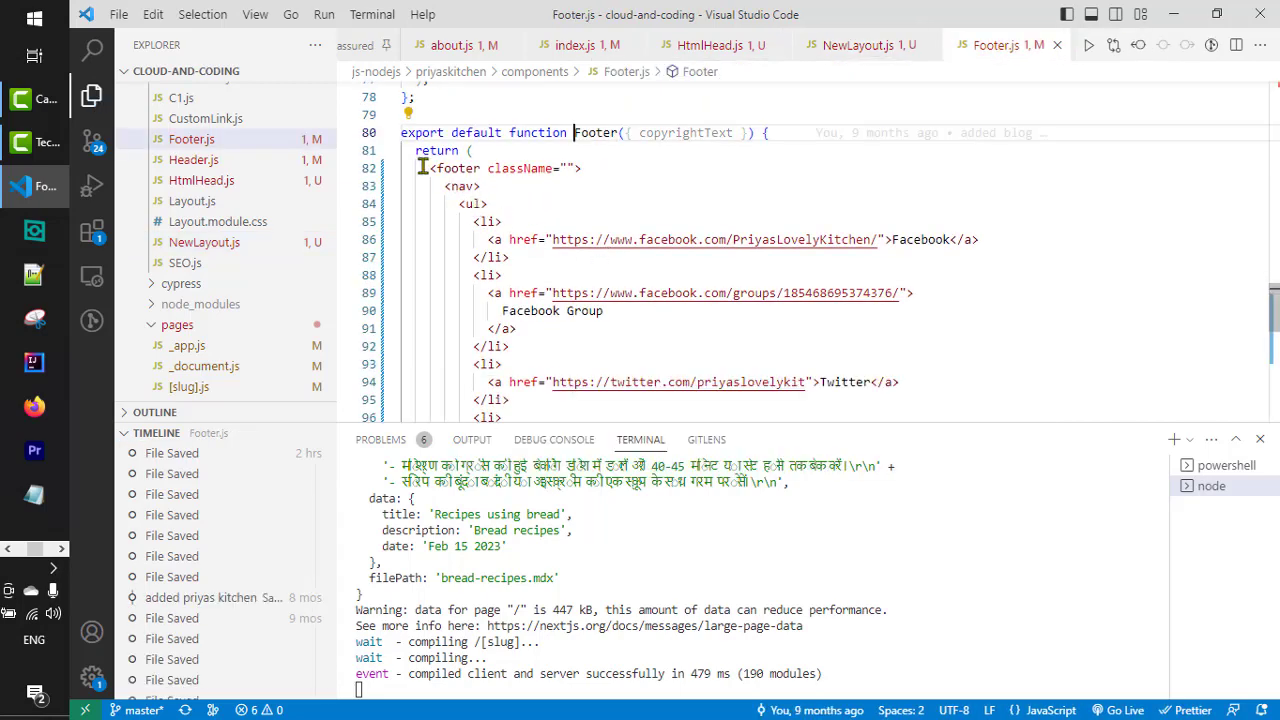
{"action": "scroll", "scroll_direction": "down", "scroll_amount": 3}
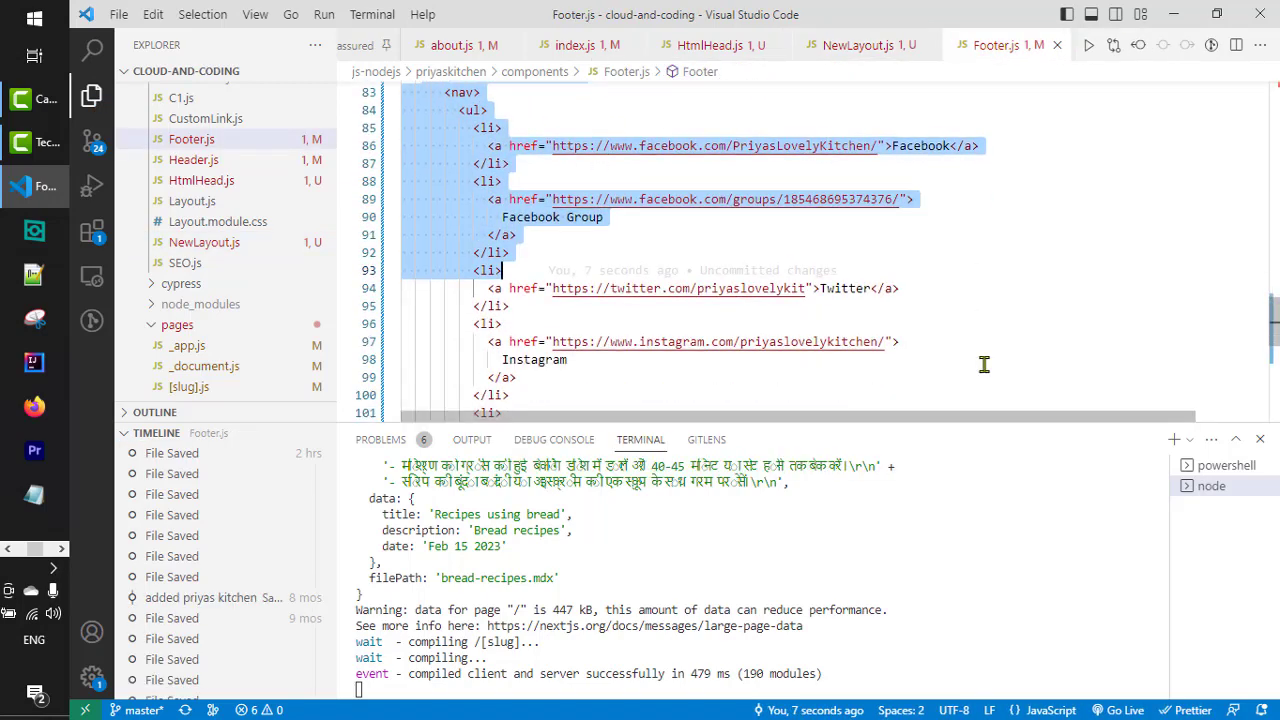
{"action": "scroll", "scroll_direction": "down", "scroll_amount": 3}
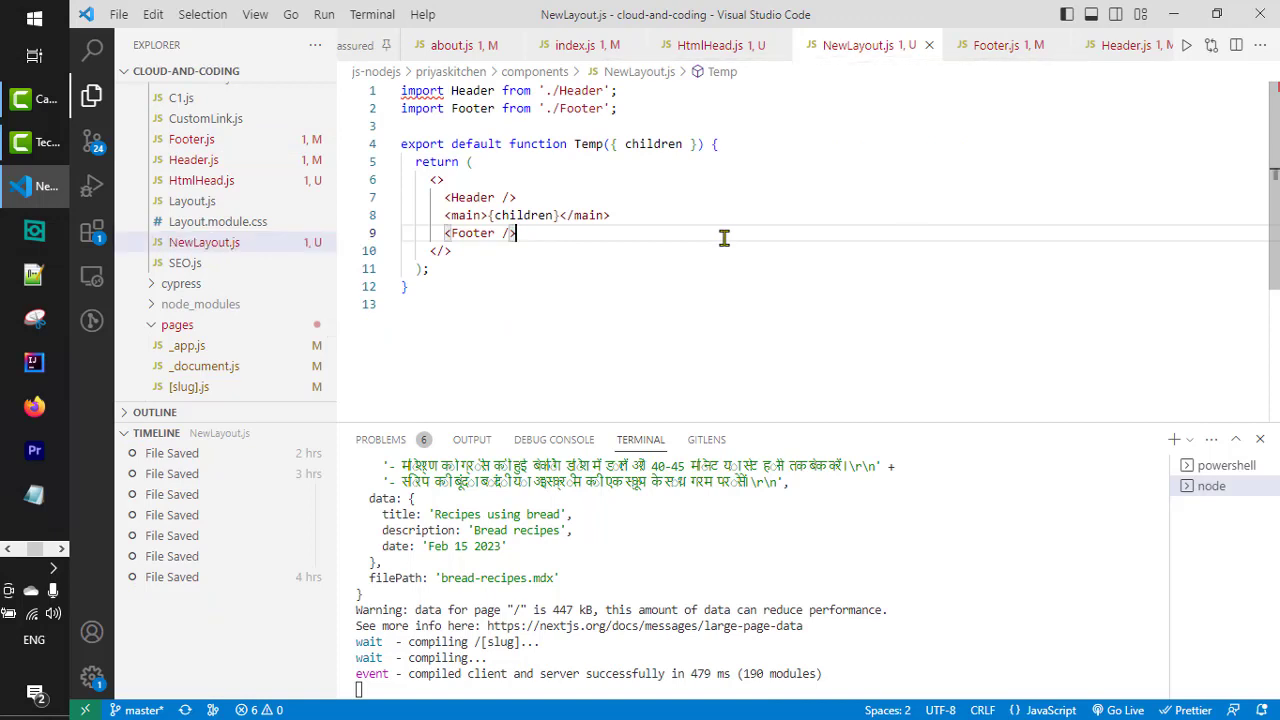
{"action": "mouse_move", "coordinate": [186, 345]}
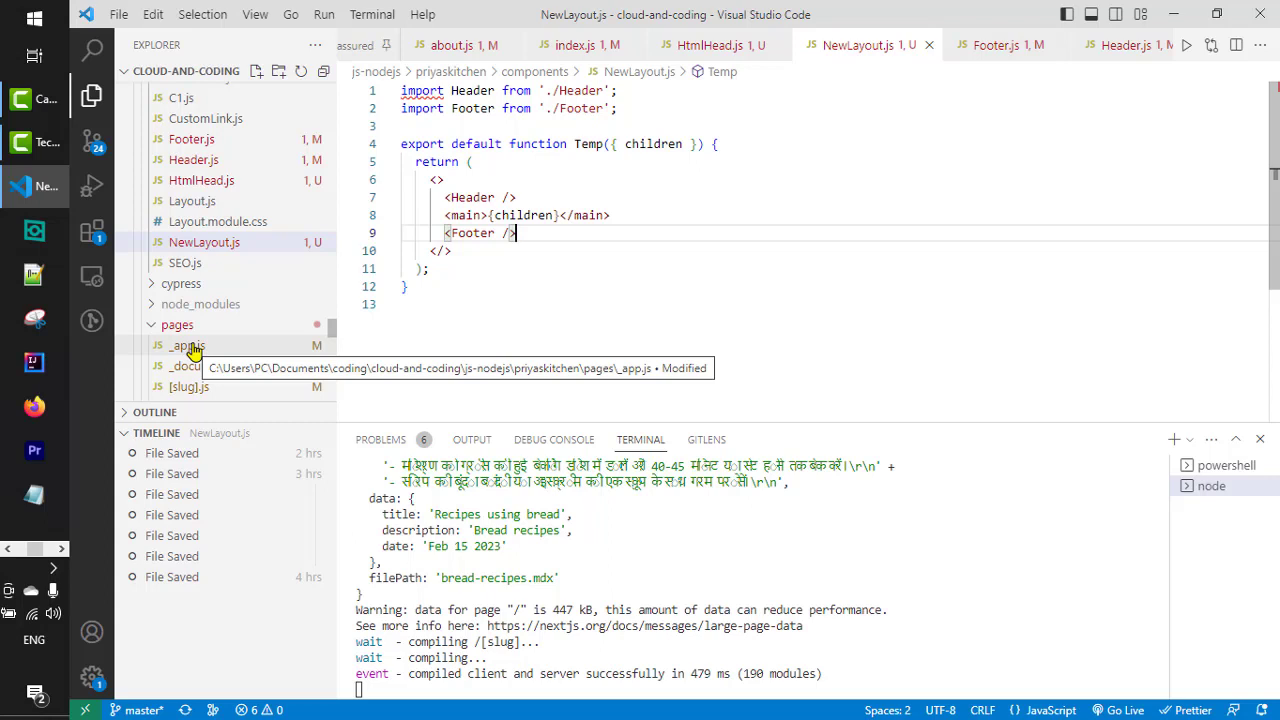
Open pages/_app.js, where Layout from '../components/NewLayout' wraps <Component {...pageProps} />
{"action": "left_click", "coordinate": [204, 242]}
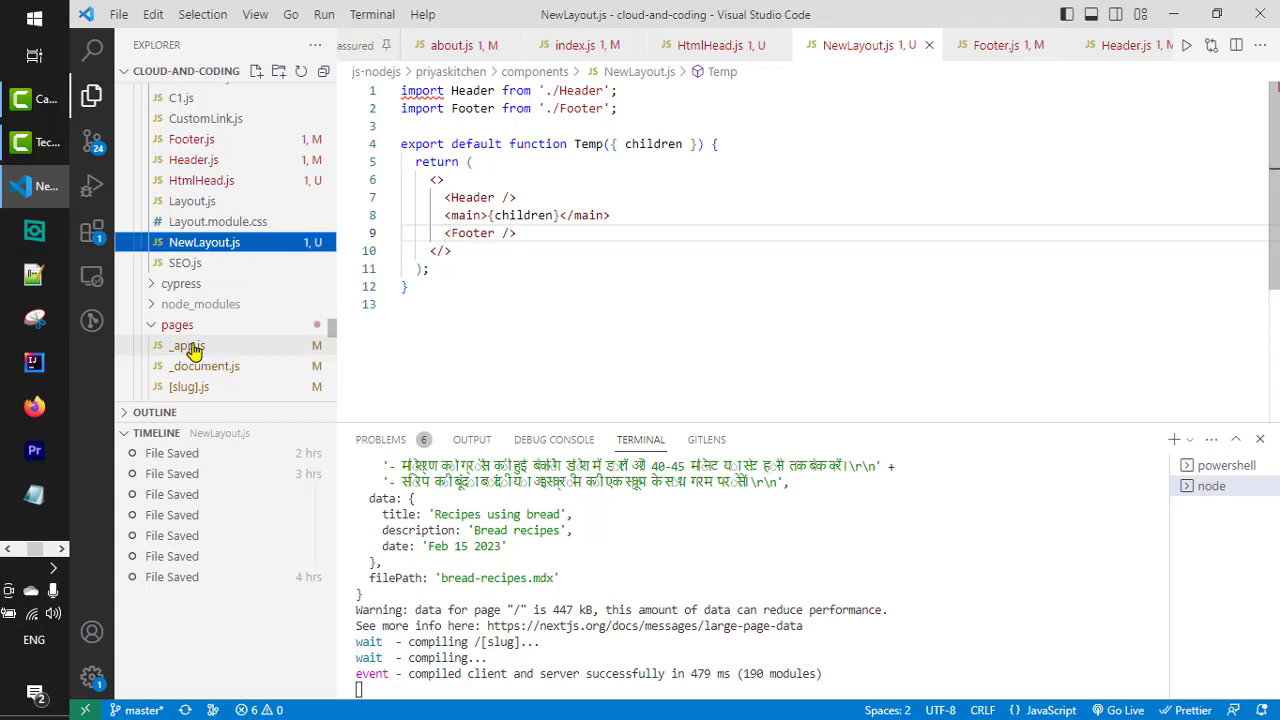
{"action": "left_click", "coordinate": [187, 345]}
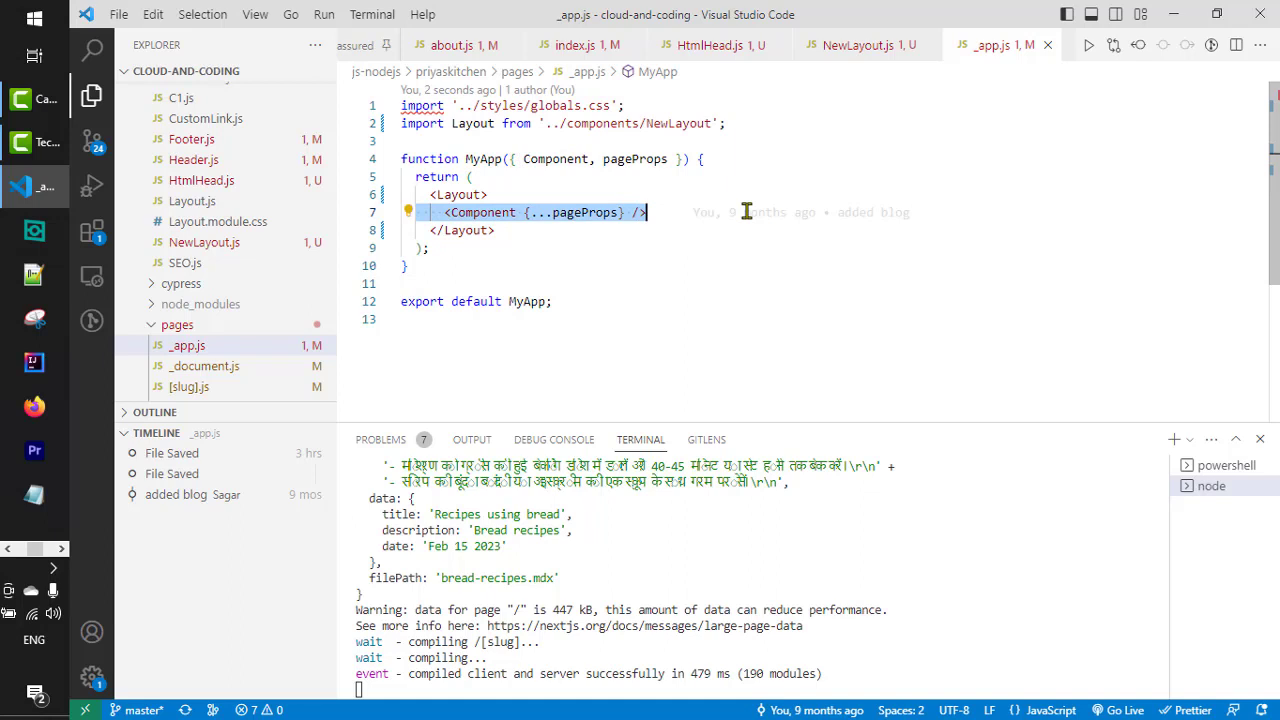
{"action": "mouse_move", "coordinate": [634, 158]}
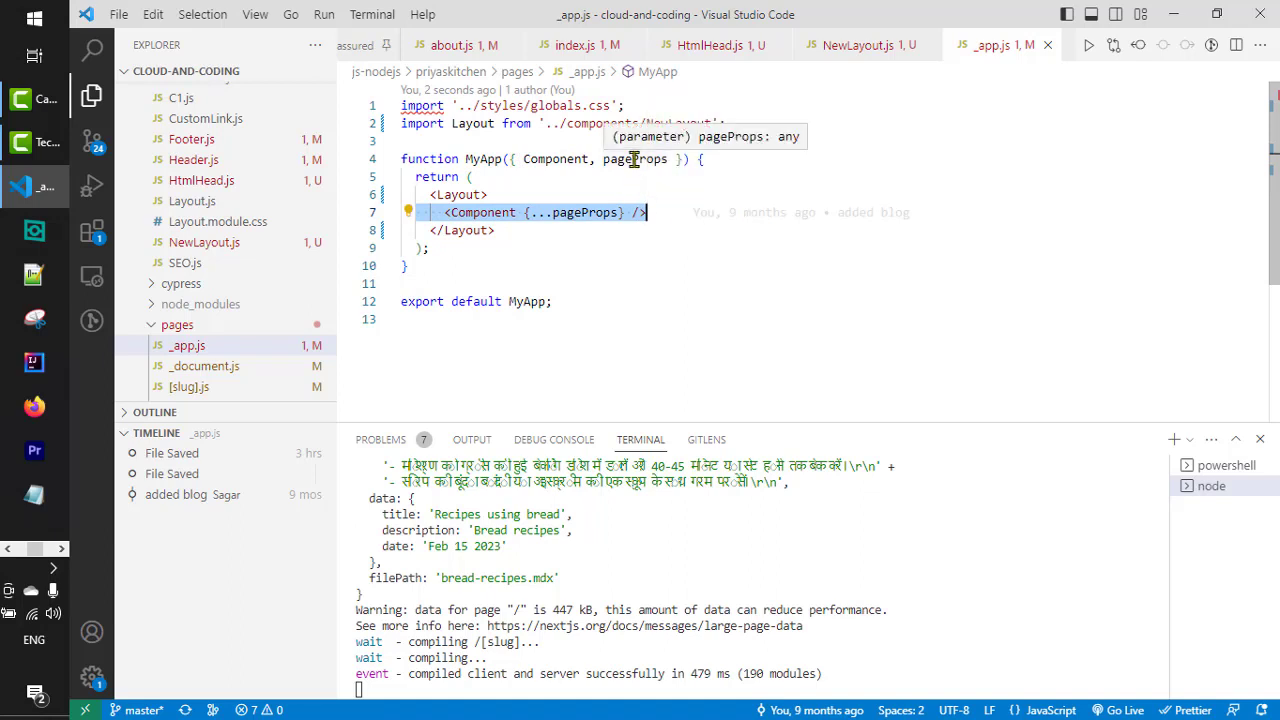
{"action": "mouse_move", "coordinate": [685, 202]}
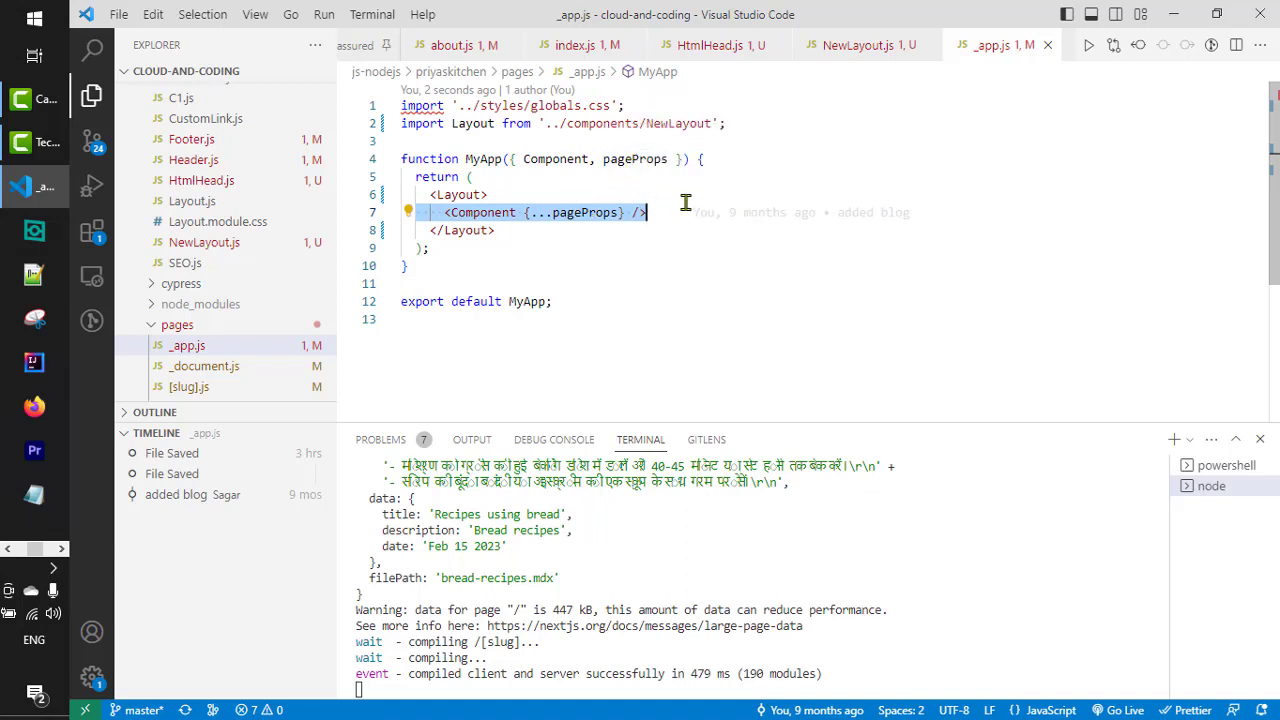
{"action": "mouse_move", "coordinate": [838, 258]}
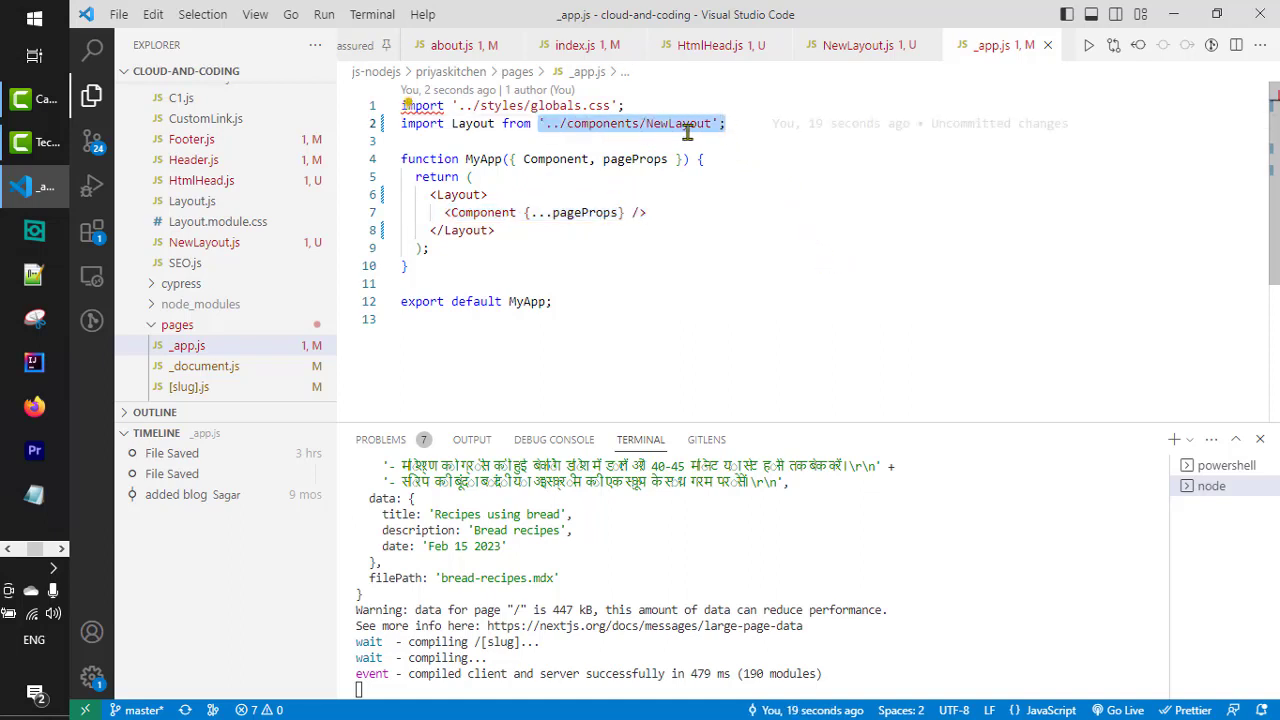
{"action": "mouse_move", "coordinate": [680, 123]}
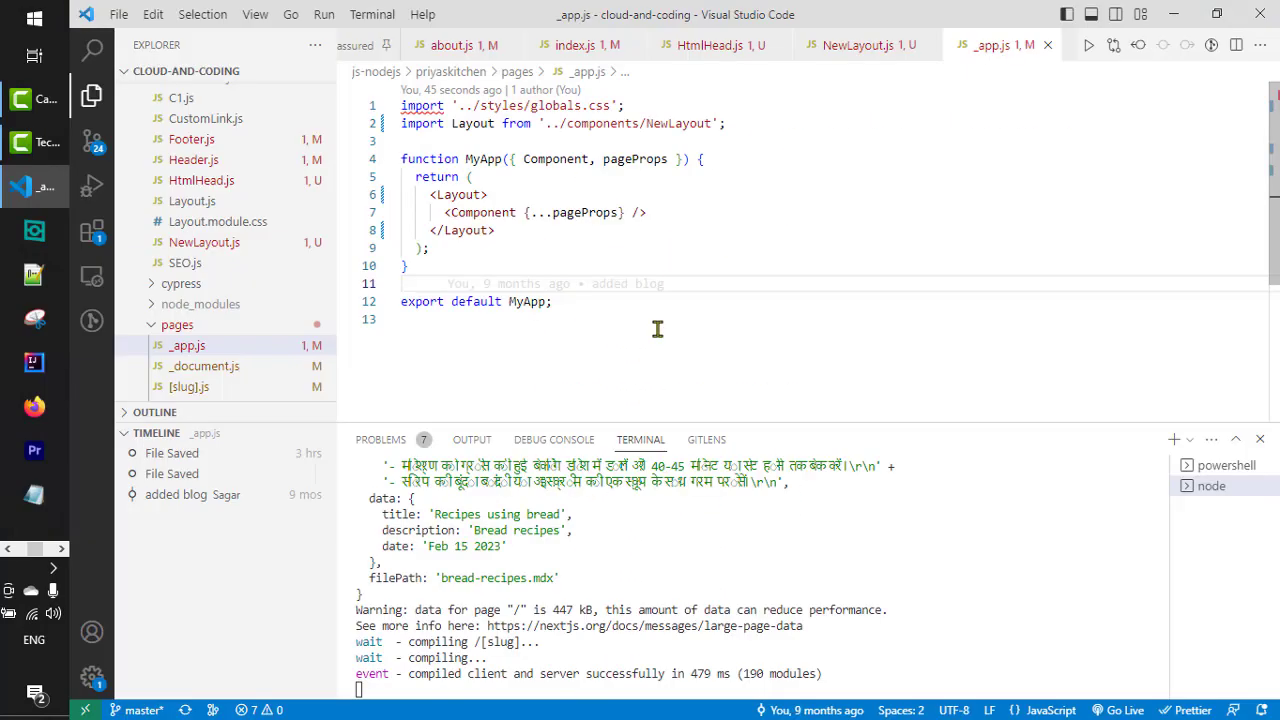
{"action": "mouse_move", "coordinate": [530, 131]}
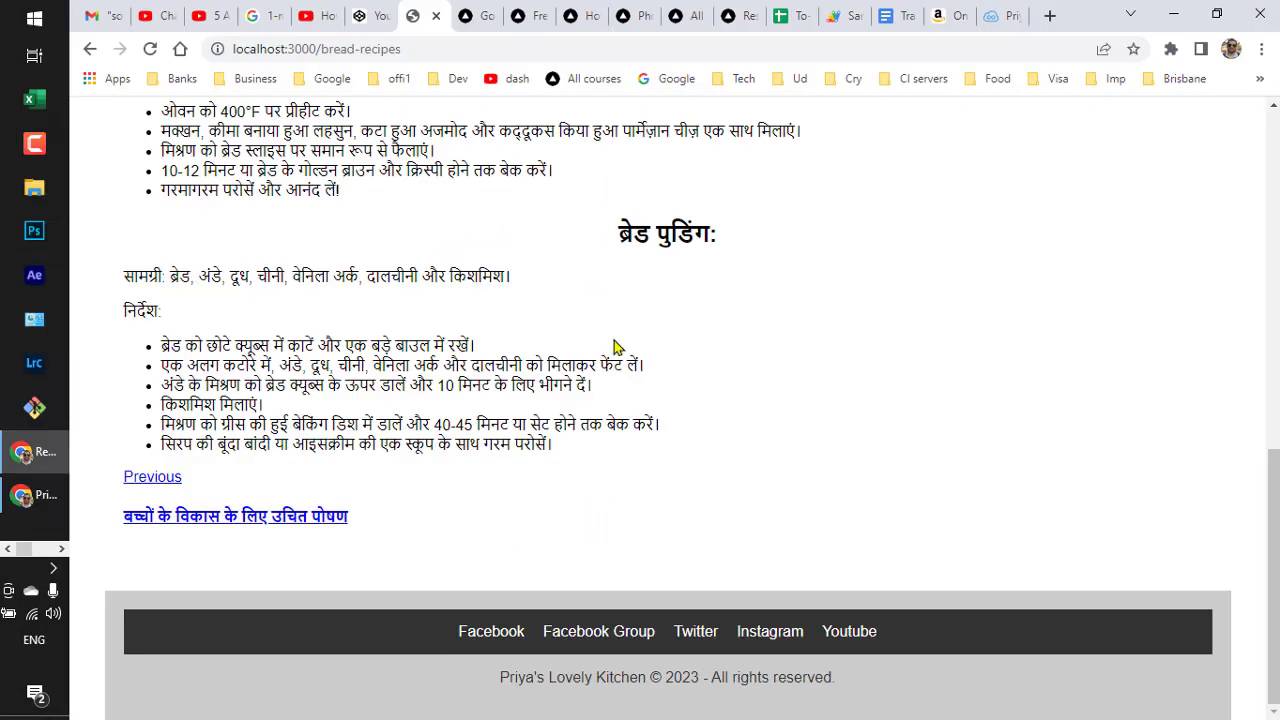
Scroll the localhost bread-recipes page back up to the shared header navigation
{"action": "scroll", "scroll_direction": "up", "scroll_amount": 3}
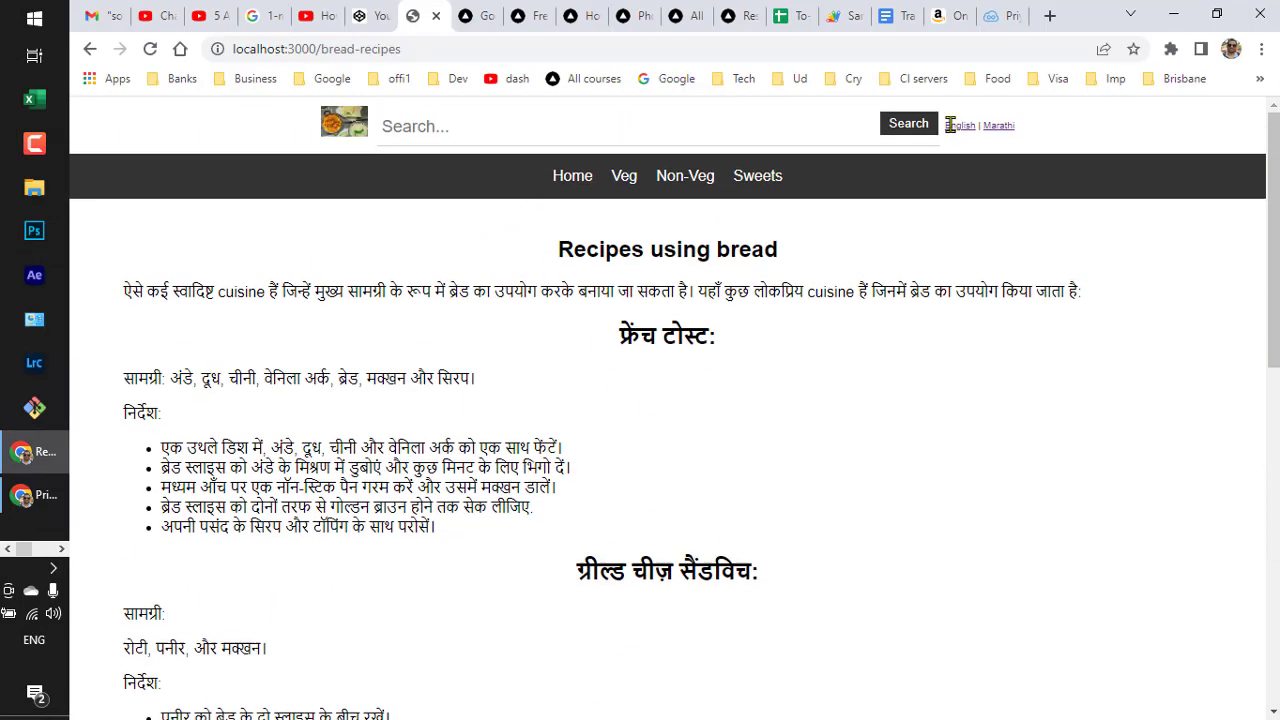
{"action": "mouse_move", "coordinate": [762, 291]}
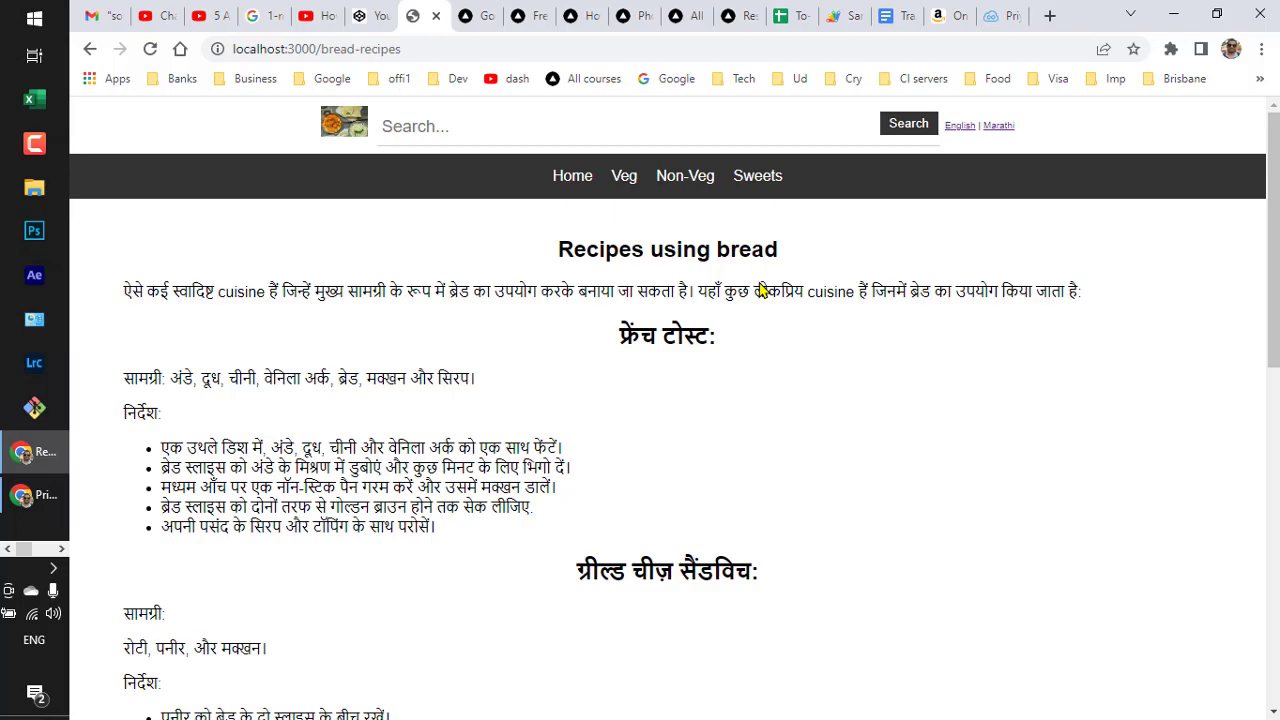
{"action": "mouse_move", "coordinate": [791, 310]}
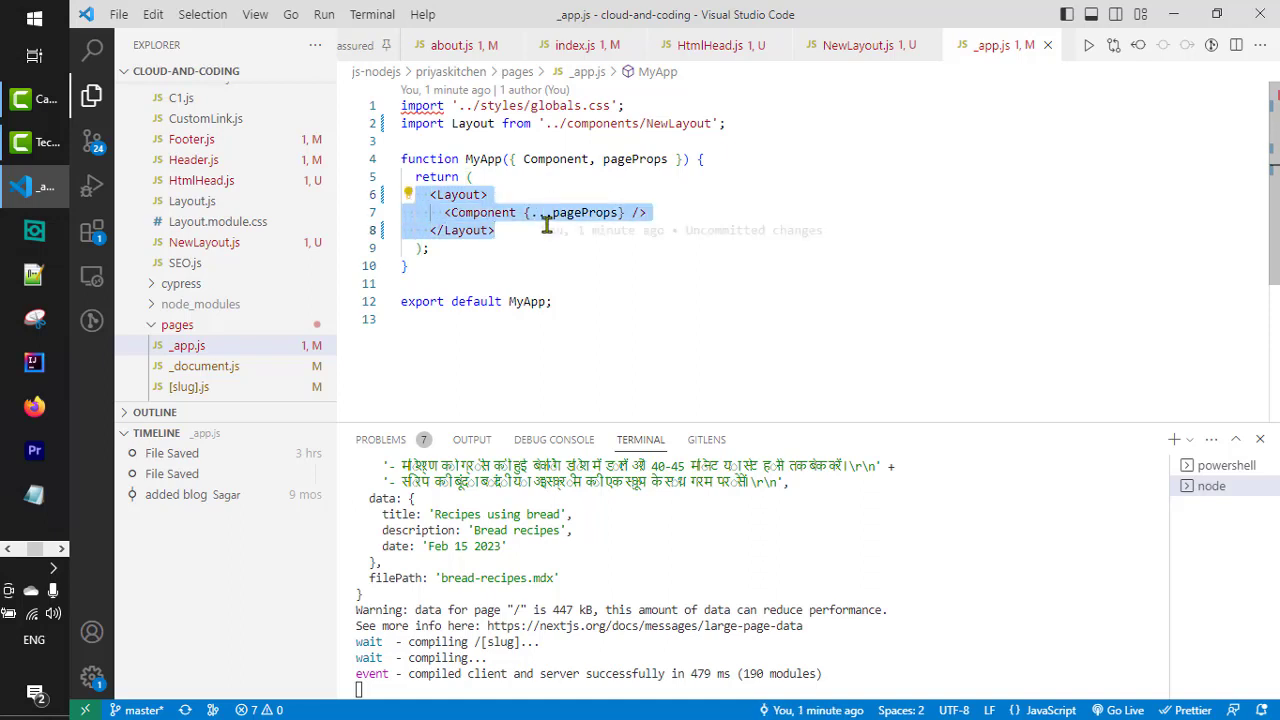
{"action": "mouse_move", "coordinate": [537, 267]}
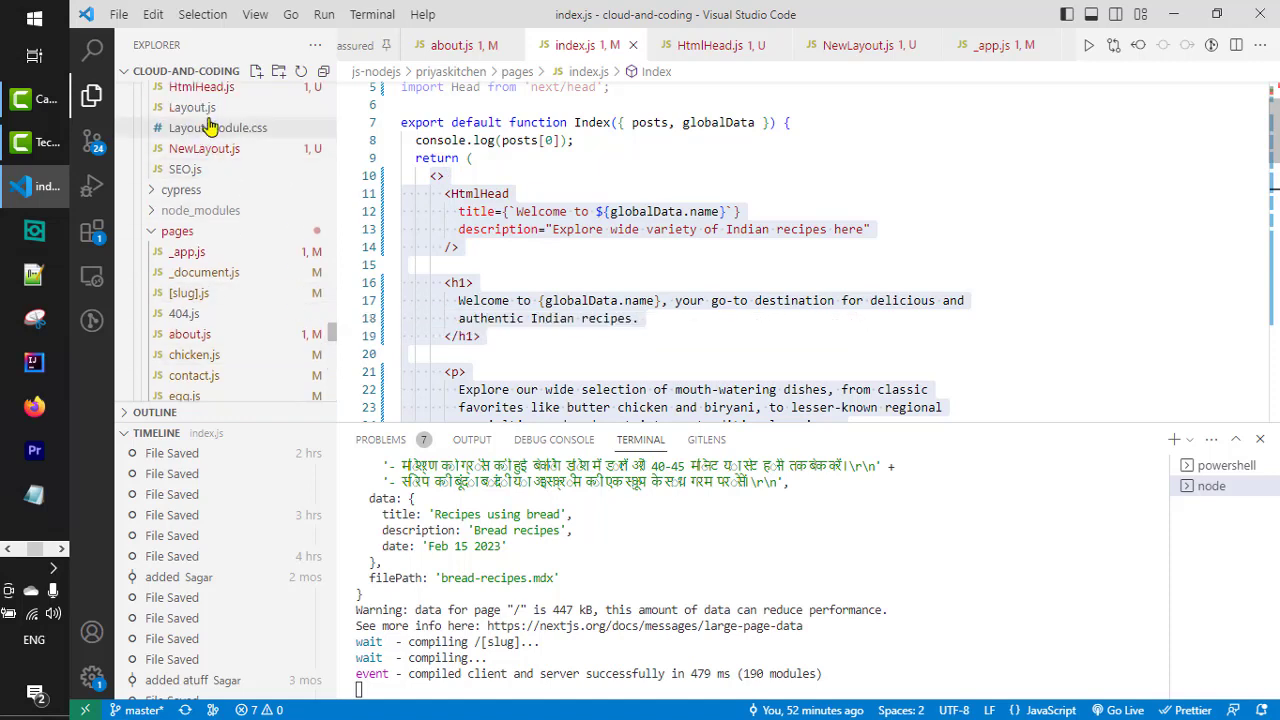
{"action": "mouse_move", "coordinate": [217, 127]}
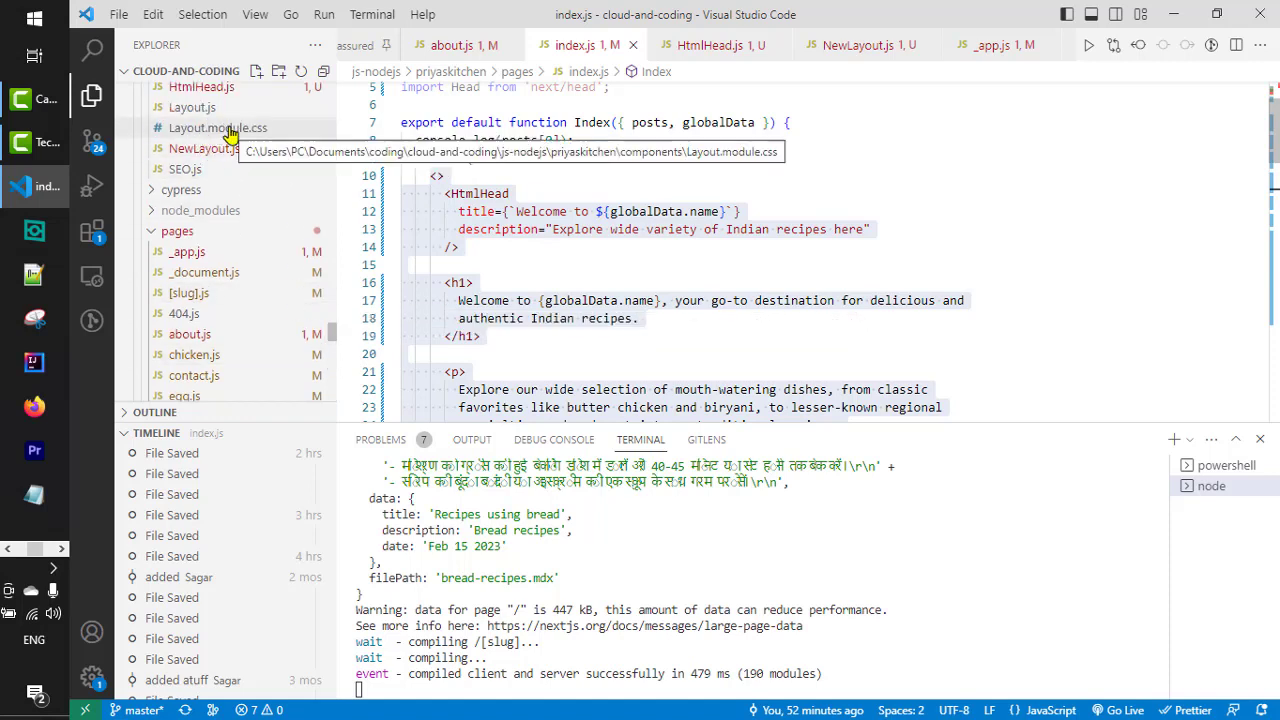